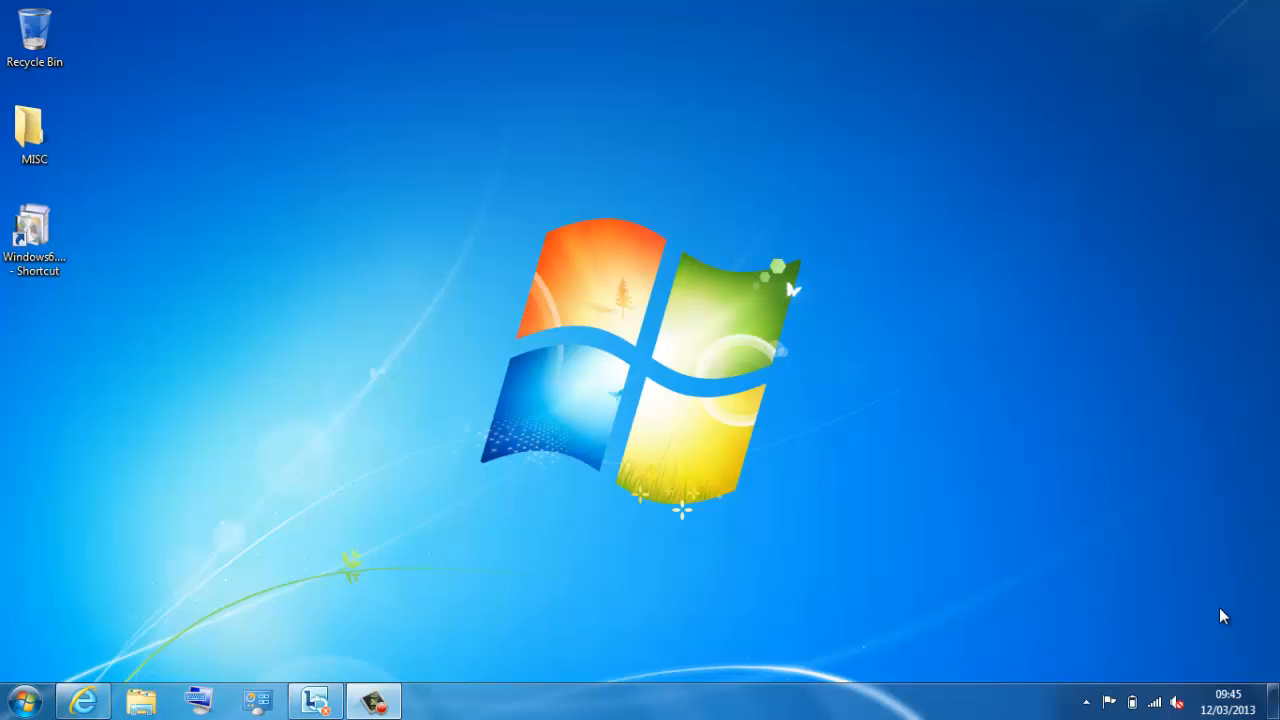
mouse_move(7, 558)
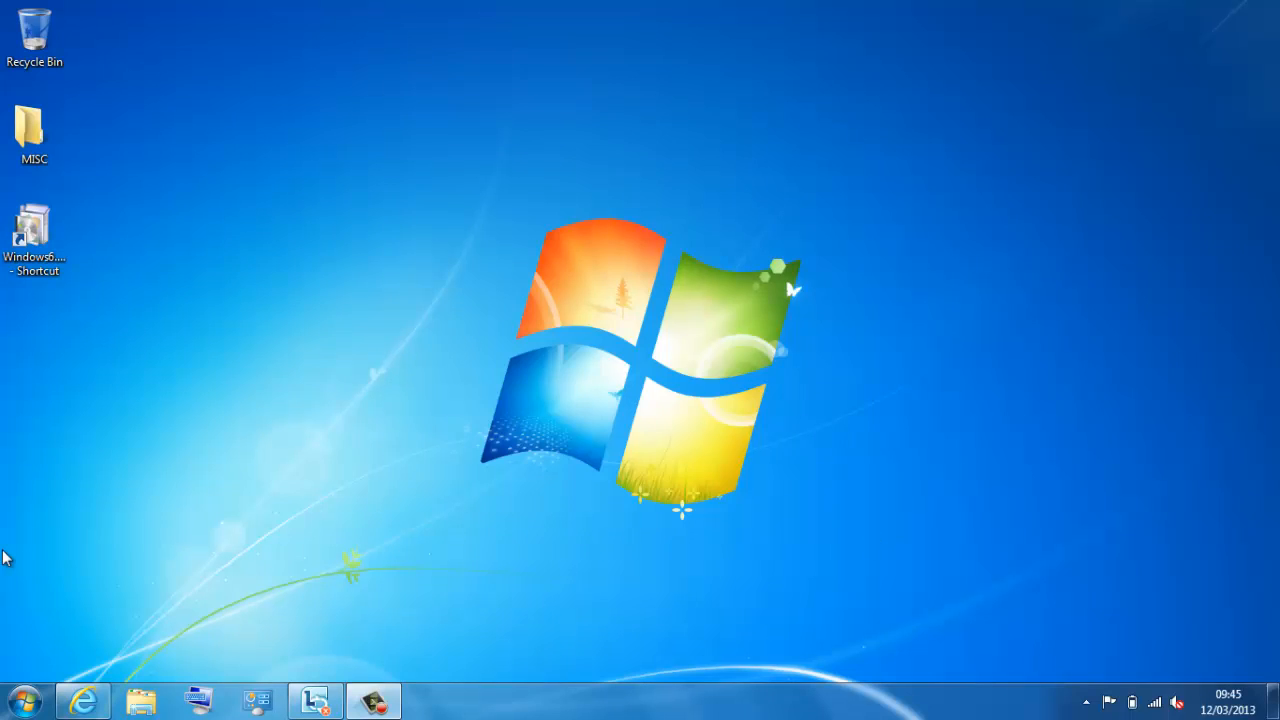
Step: Open the RSAT for Windows 7 SP1 download page from the browser search results
click(22, 698)
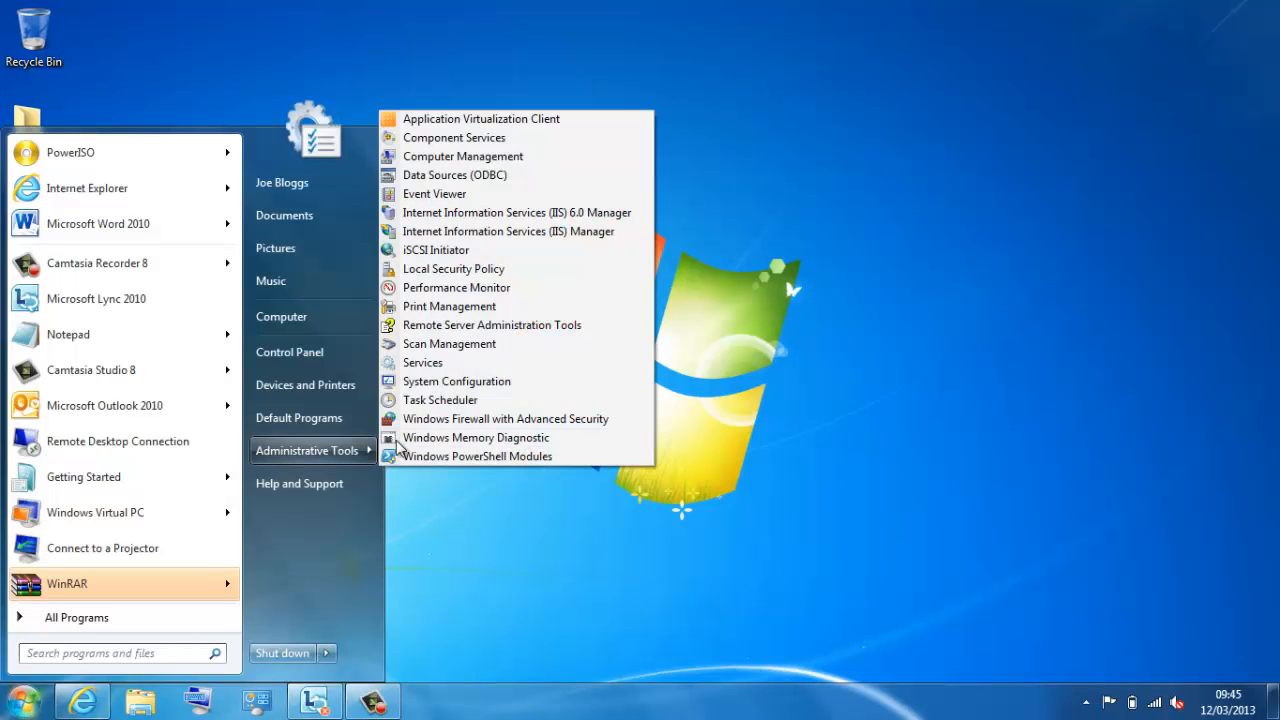
mouse_move(525, 193)
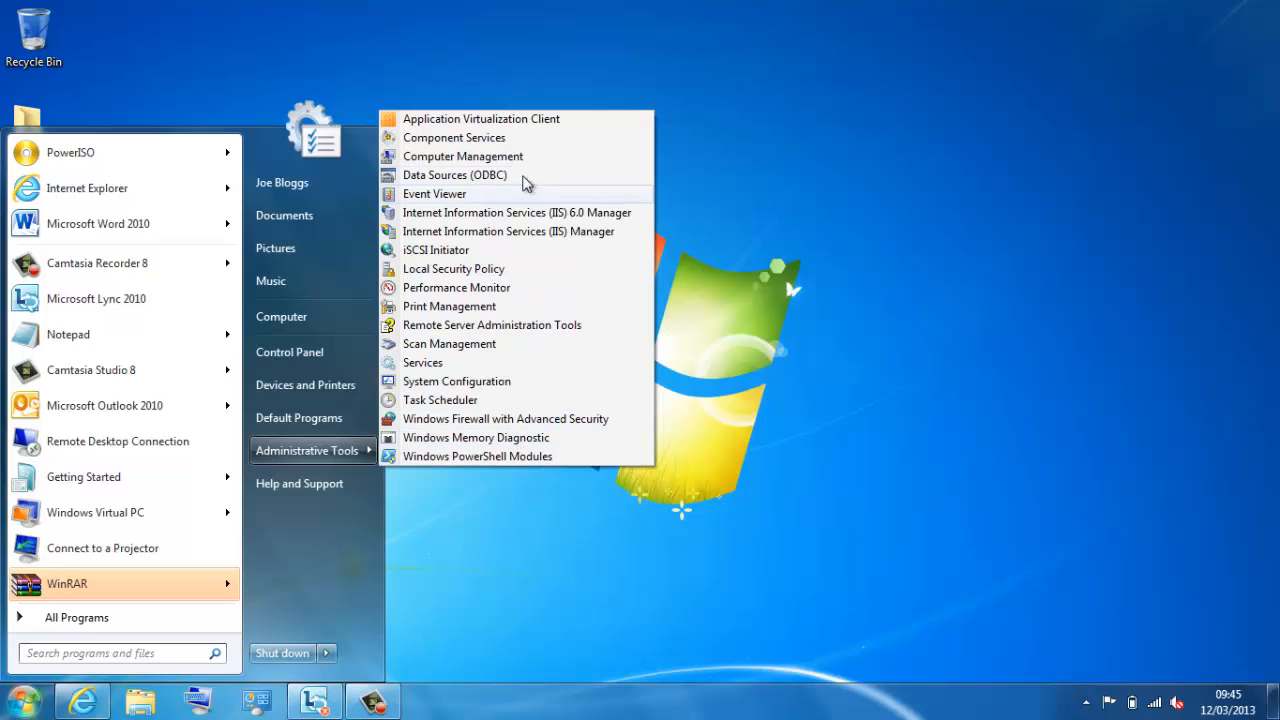
mouse_move(497, 428)
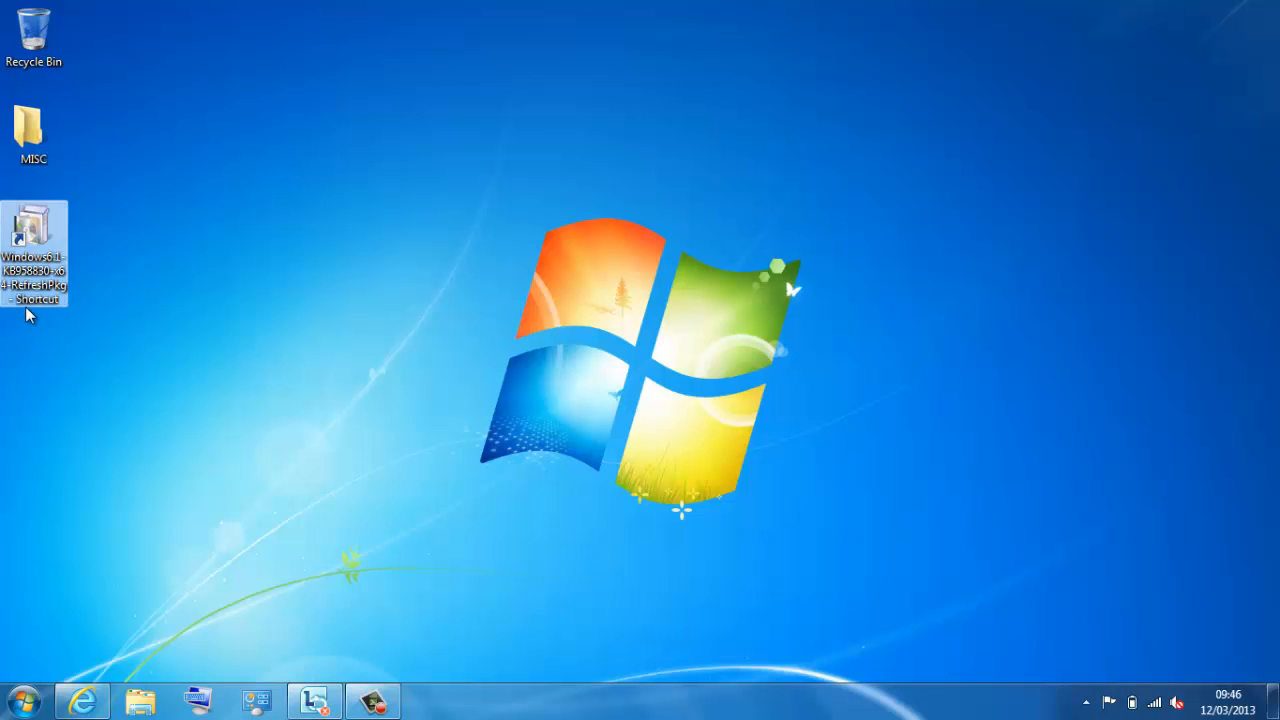
mouse_move(120, 498)
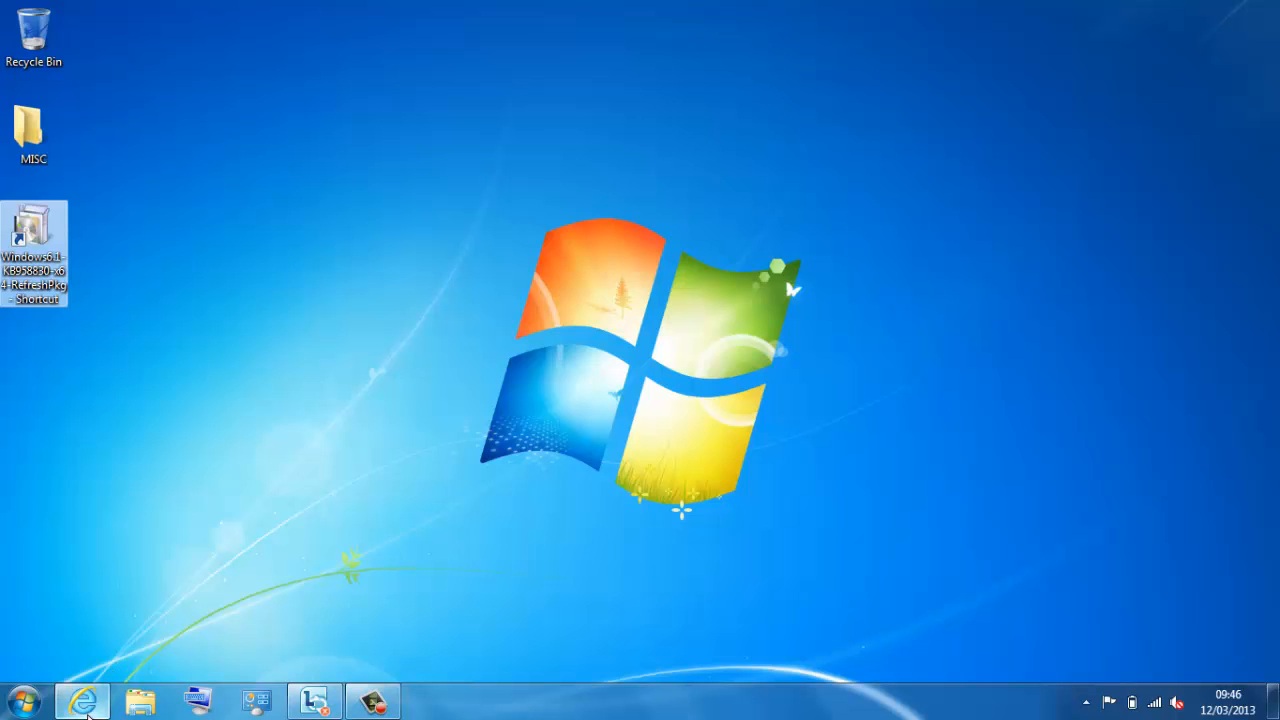
click(82, 700)
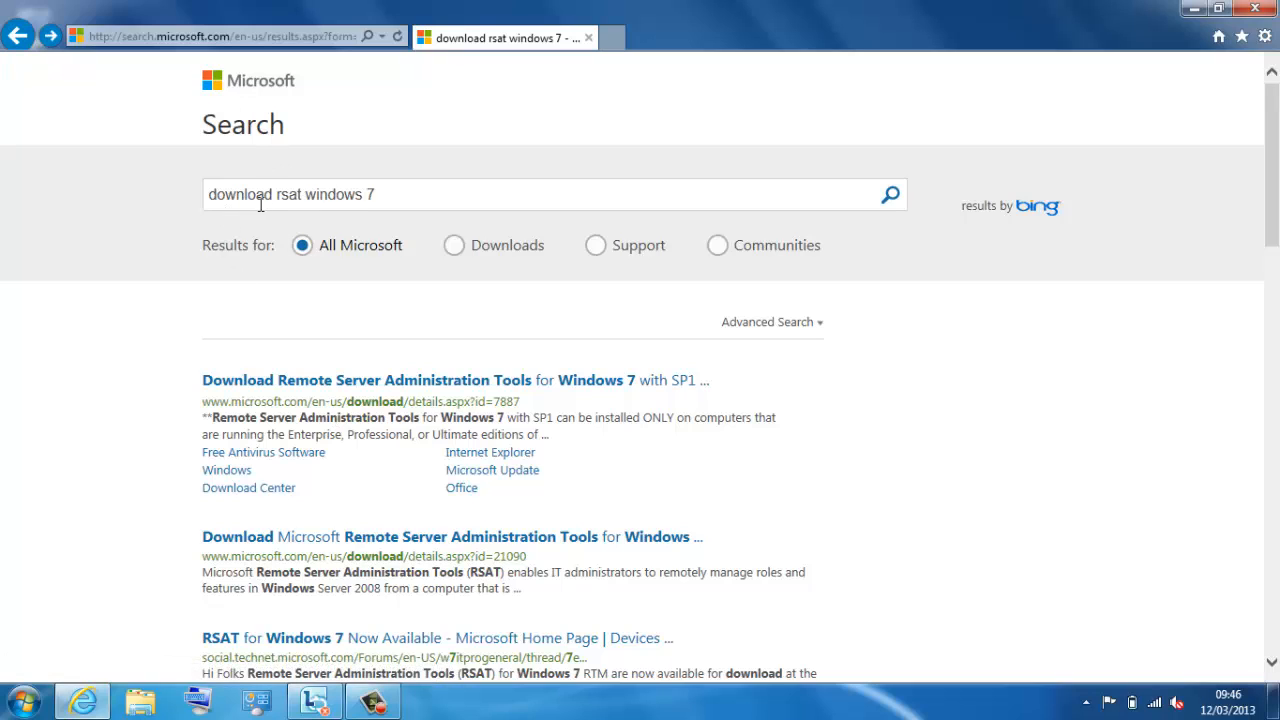
mouse_move(332, 417)
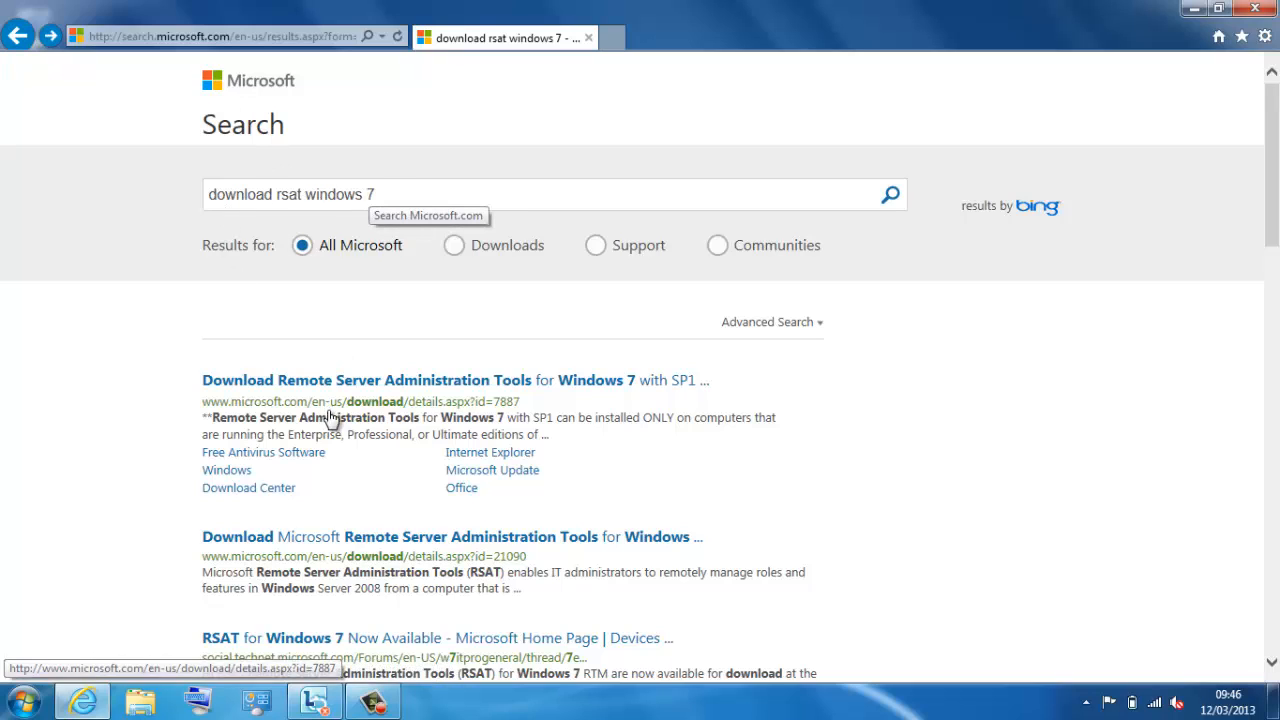
click(330, 380)
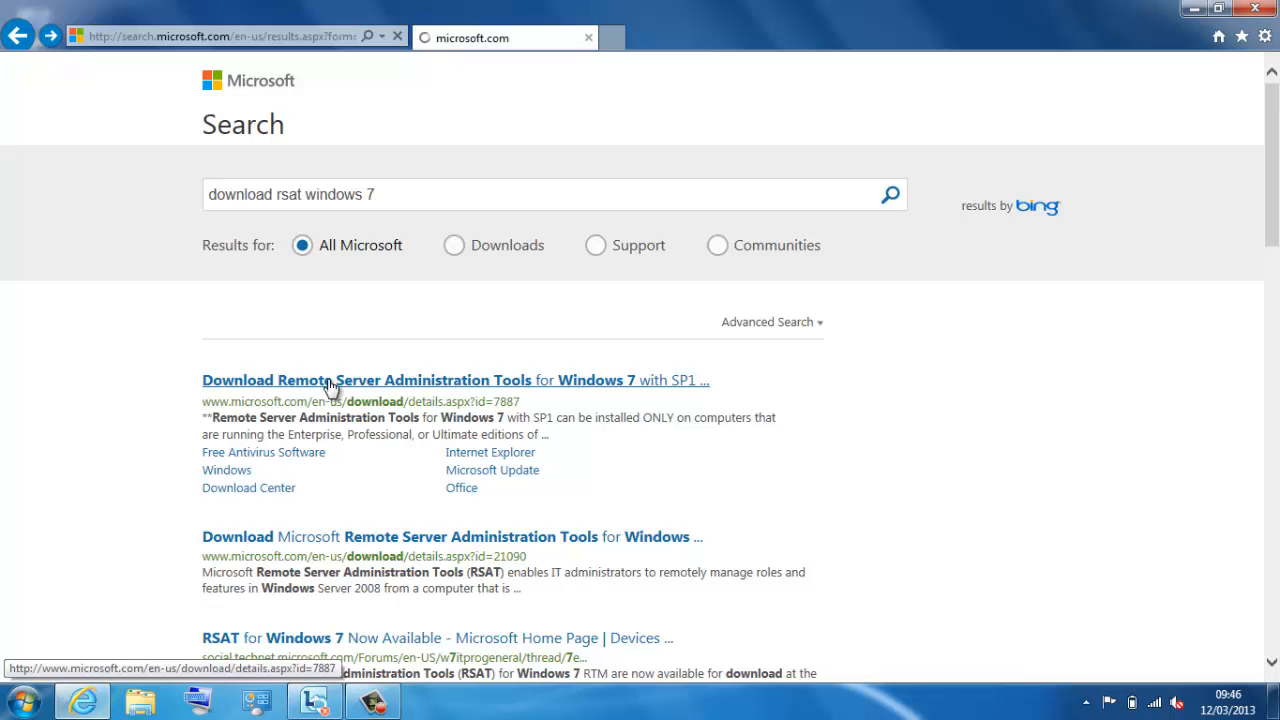
click(455, 380)
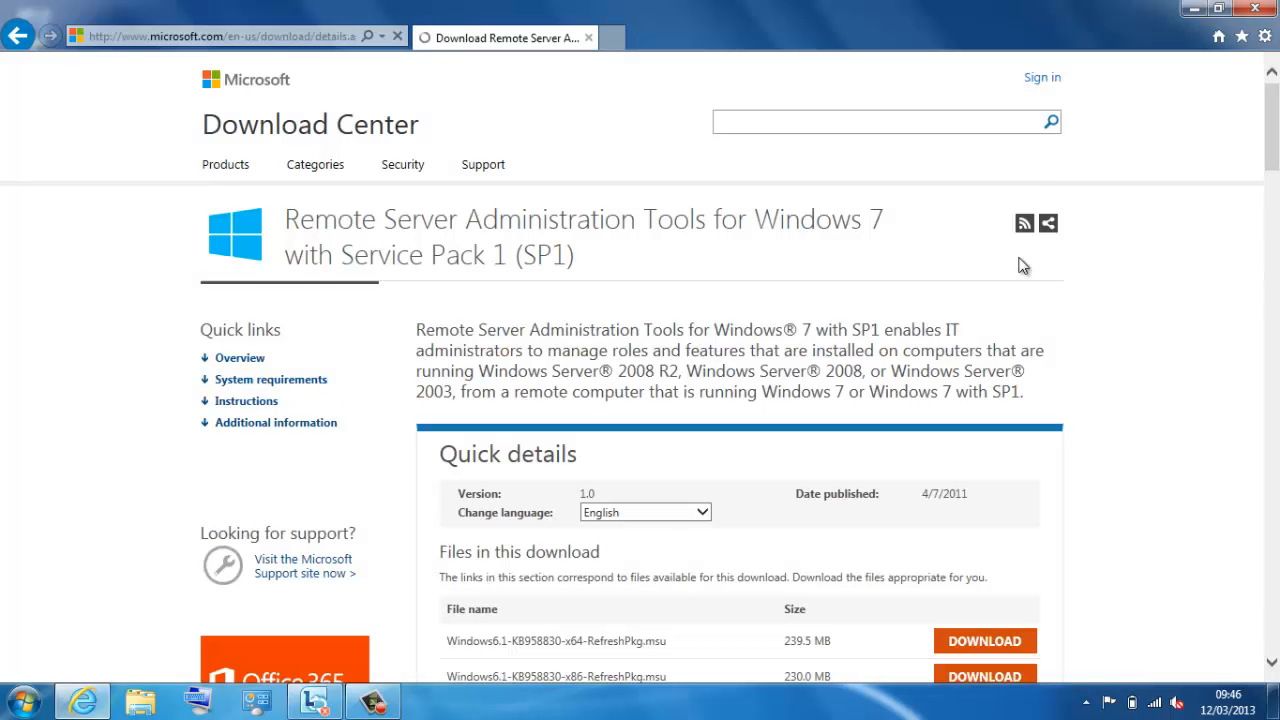
Step: Review the download files, highlight the x86 file name, and close Internet Explorer
scroll(down, 3)
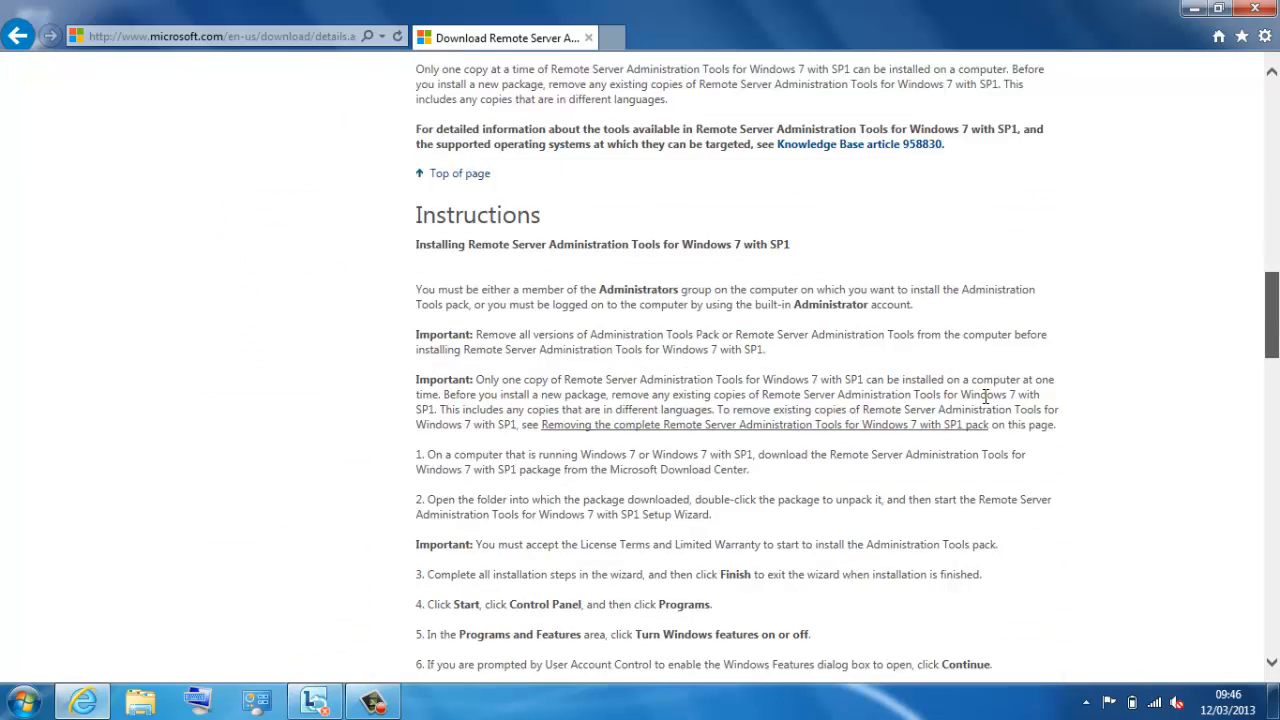
scroll(up, 3)
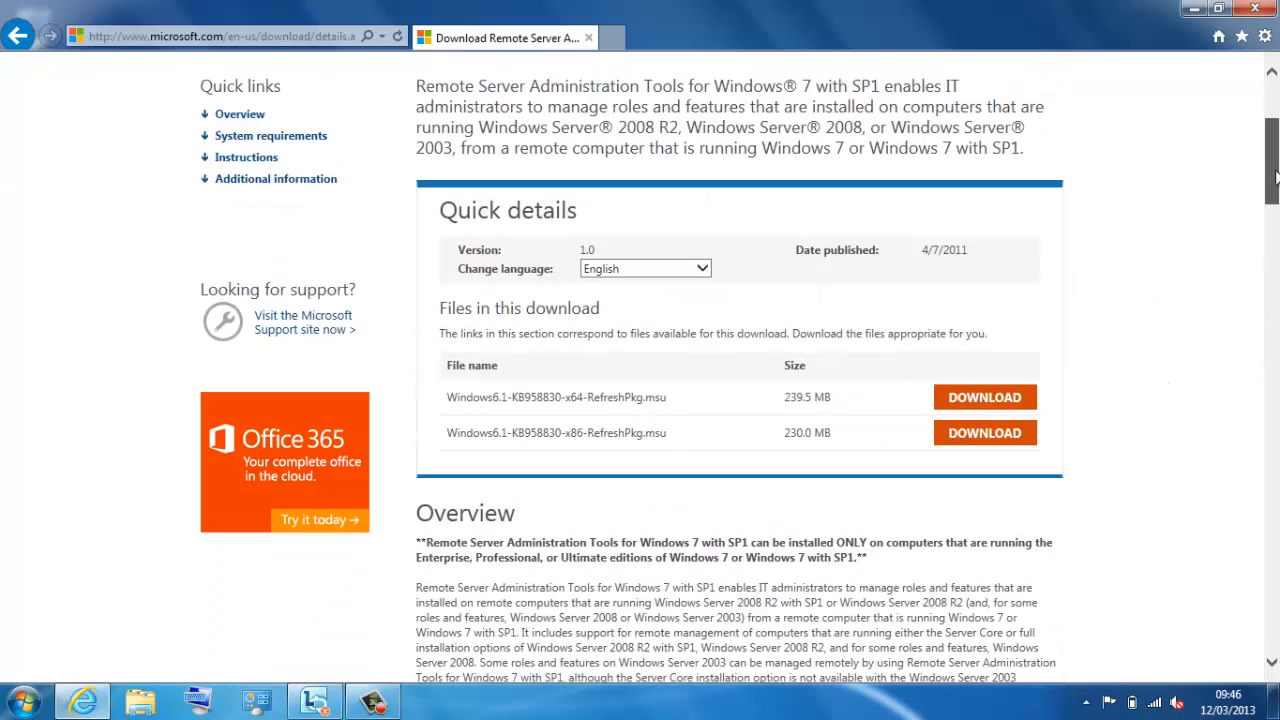
scroll(down, 3)
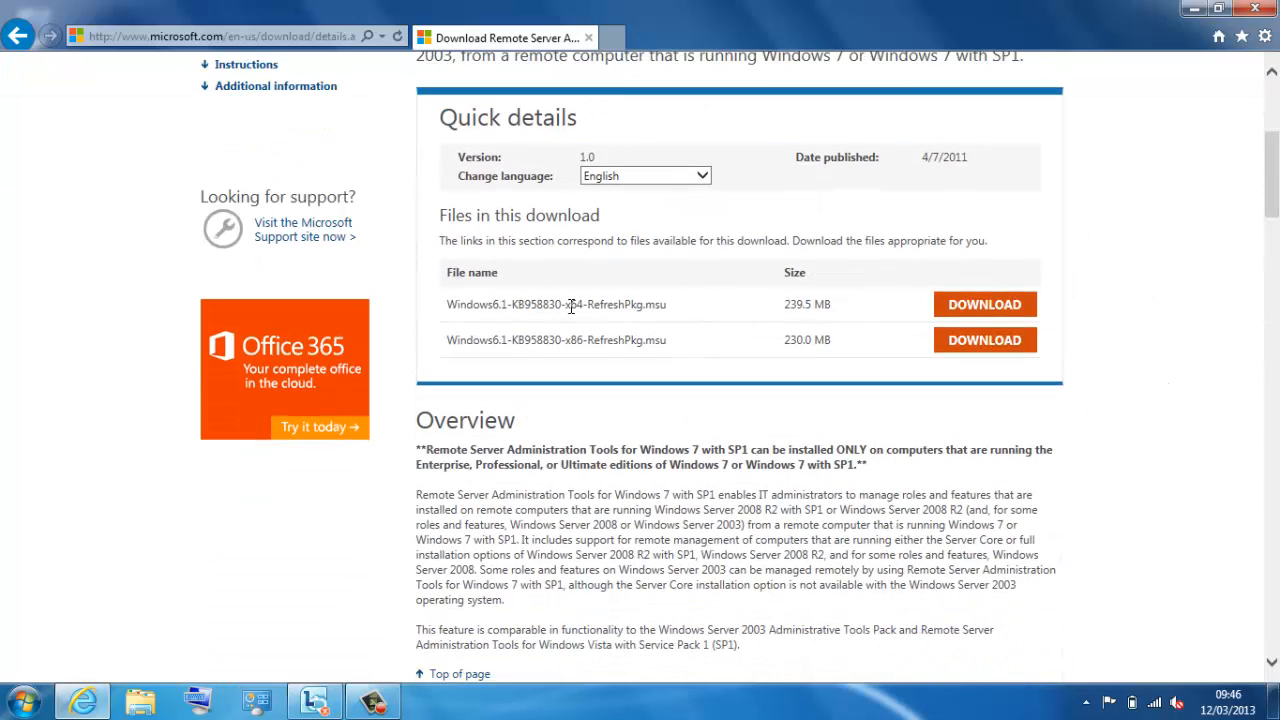
double_click(573, 304)
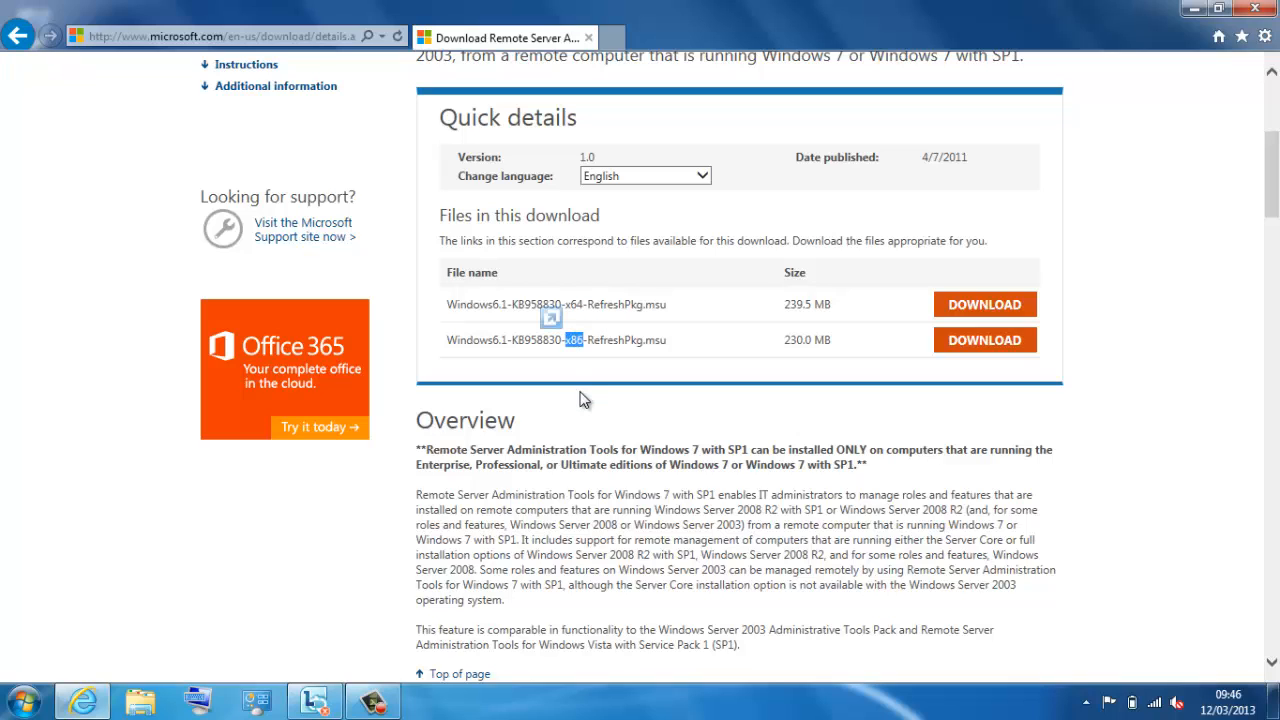
mouse_move(650, 335)
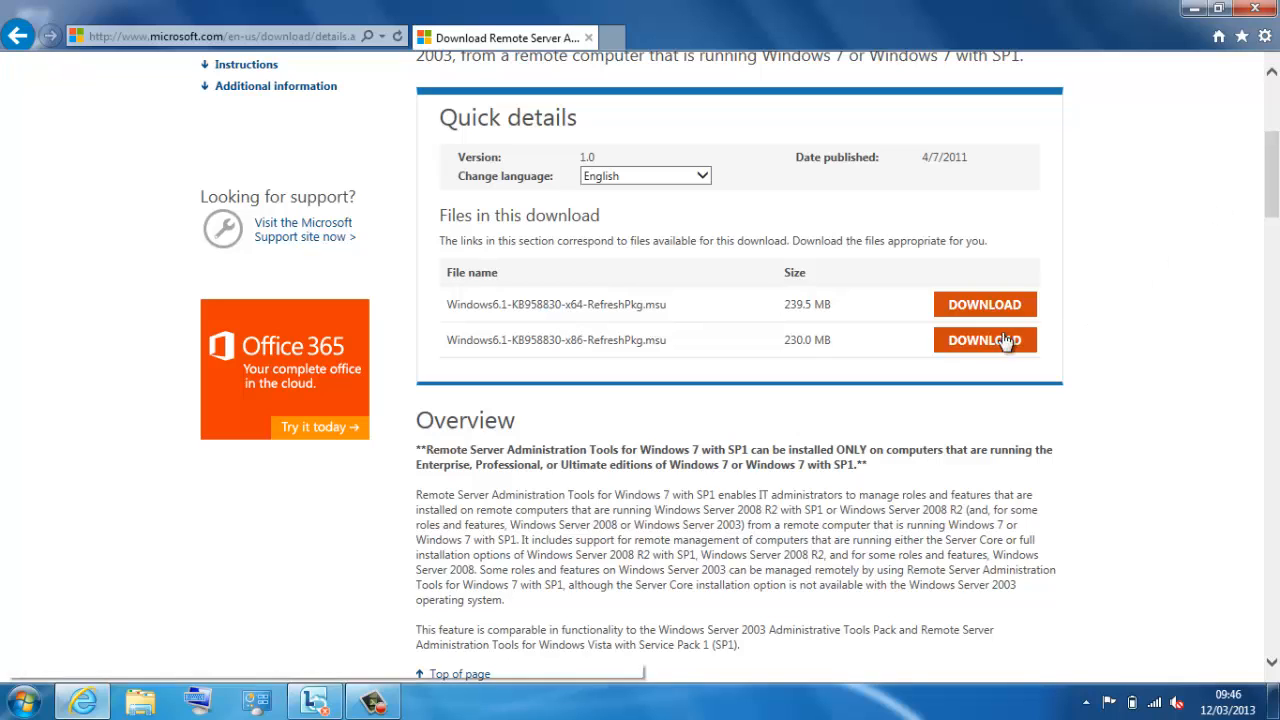
mouse_move(1130, 268)
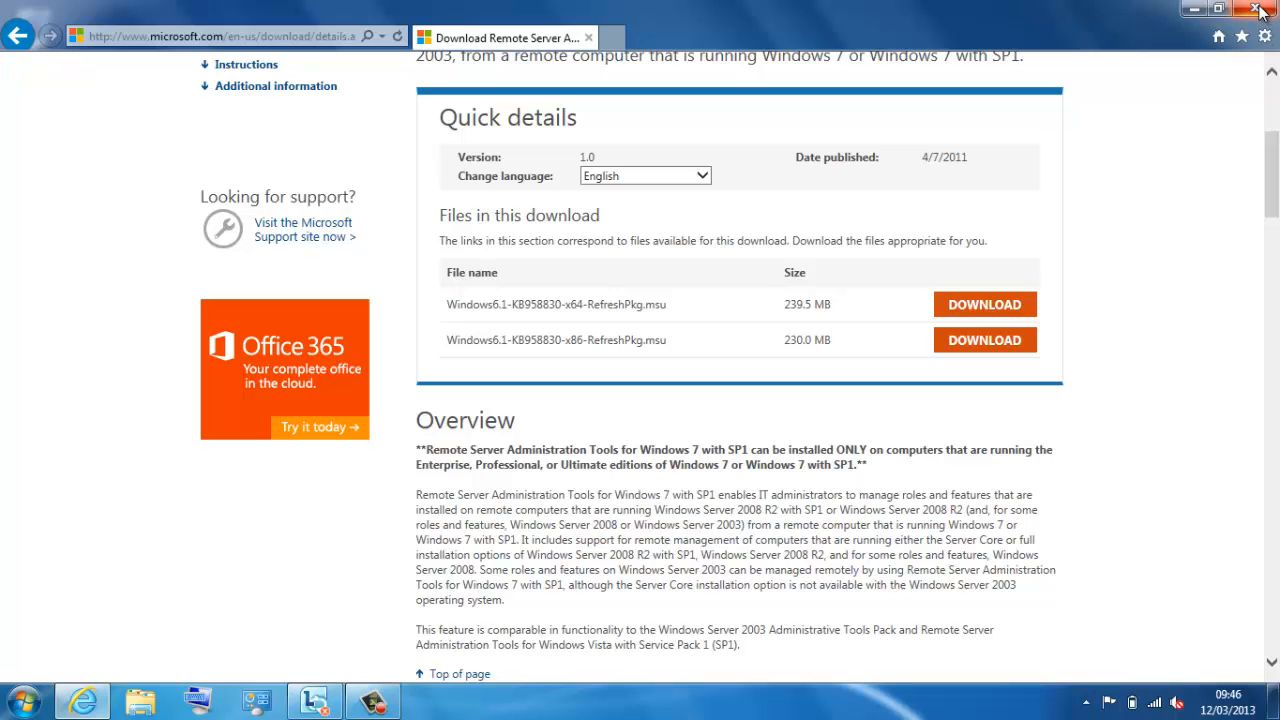
mouse_move(1260, 11)
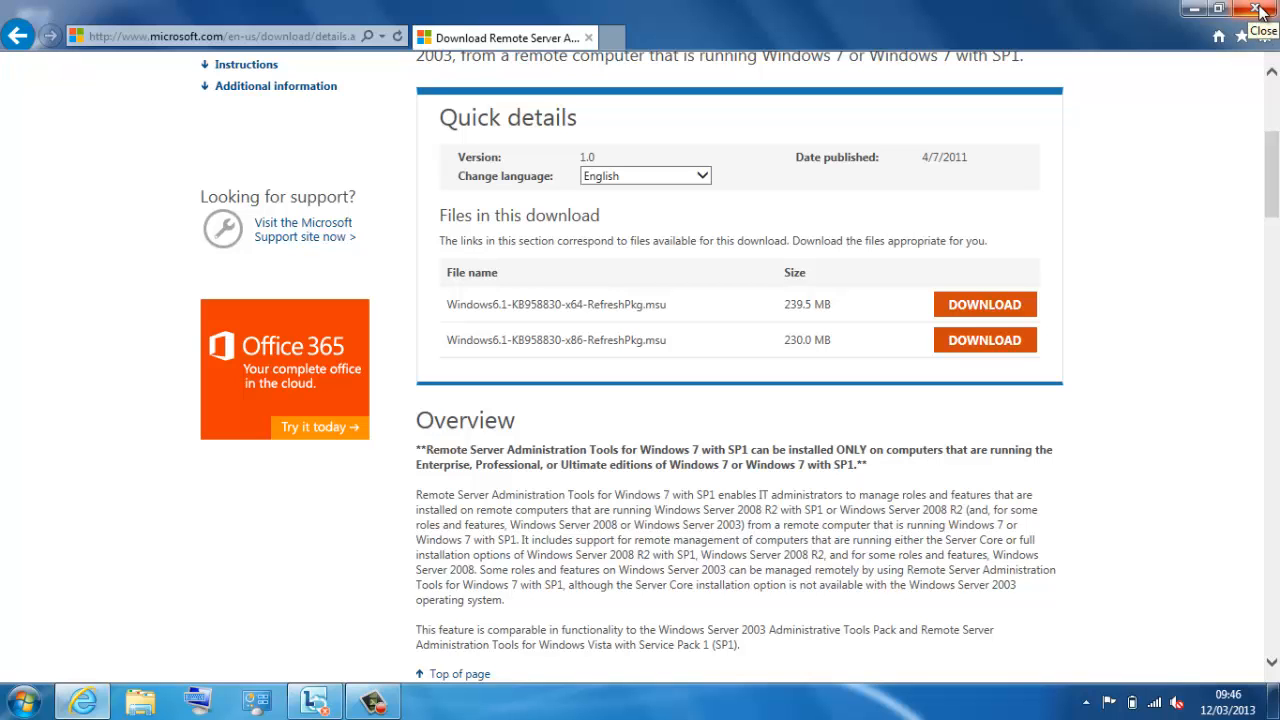
click(1262, 9)
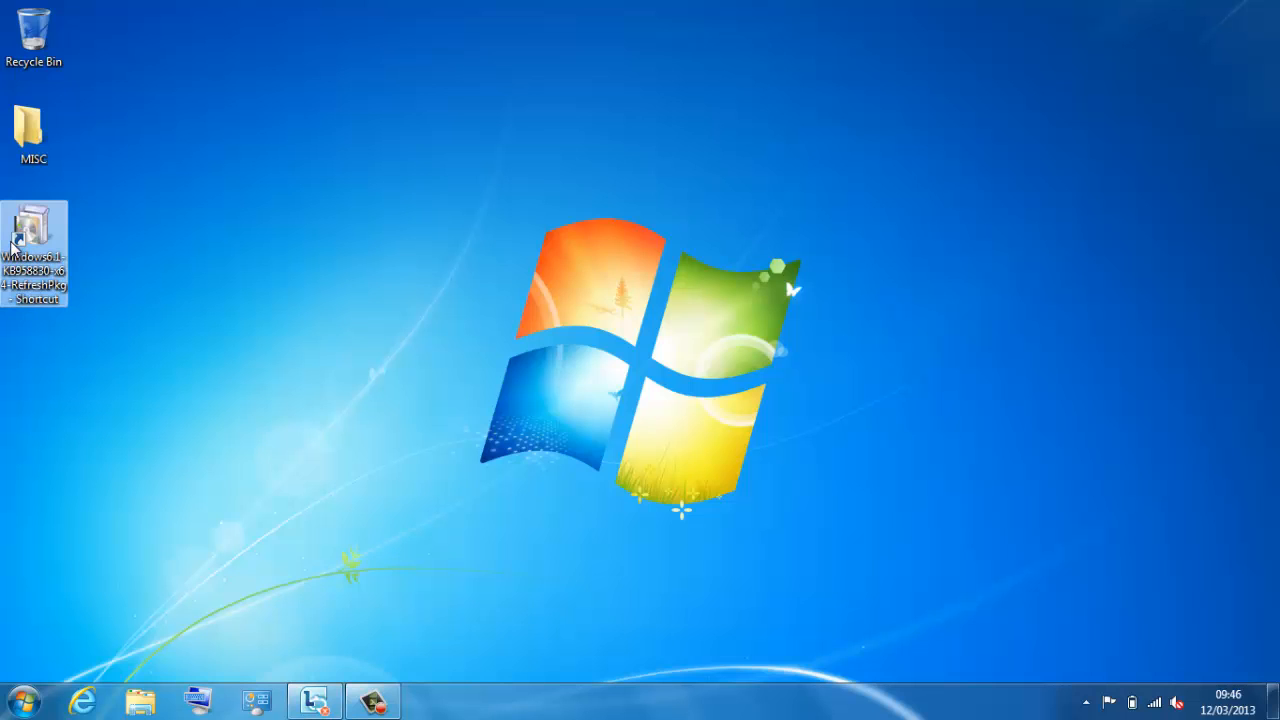
mouse_move(40, 662)
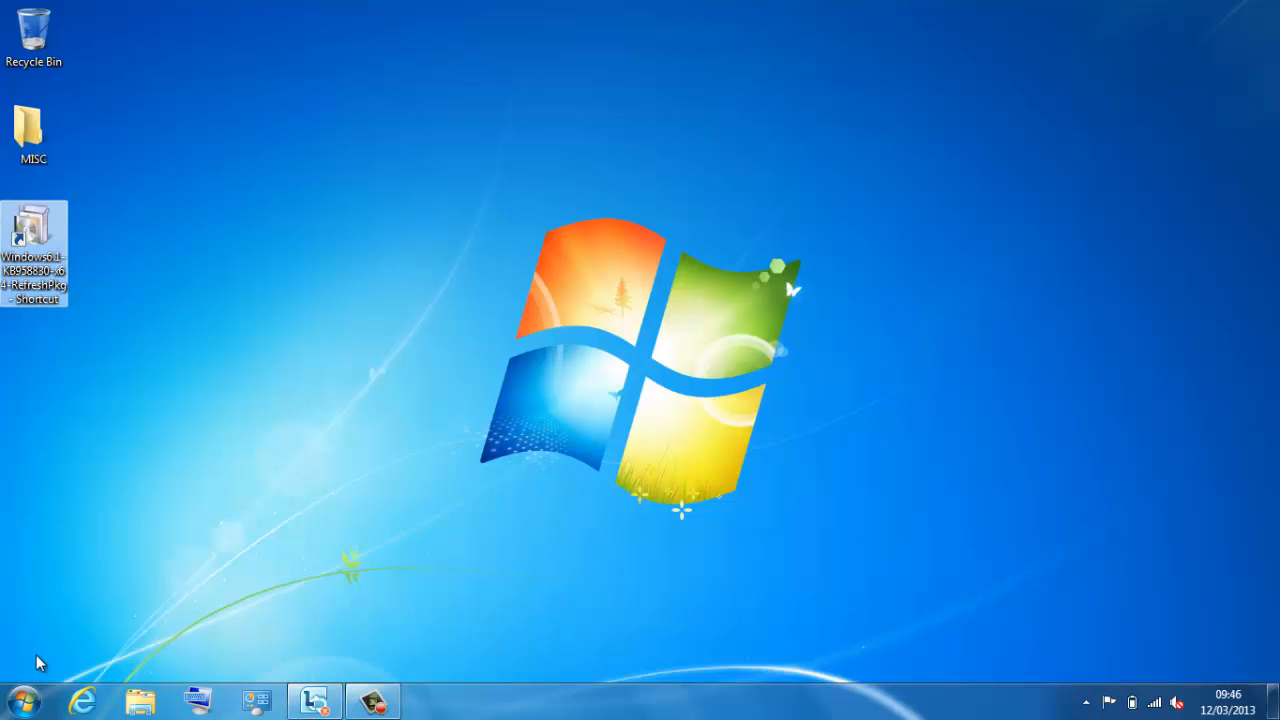
Step: Go through Control Panel's Programs and Features to open 'Turn Windows features on or off'
click(22, 699)
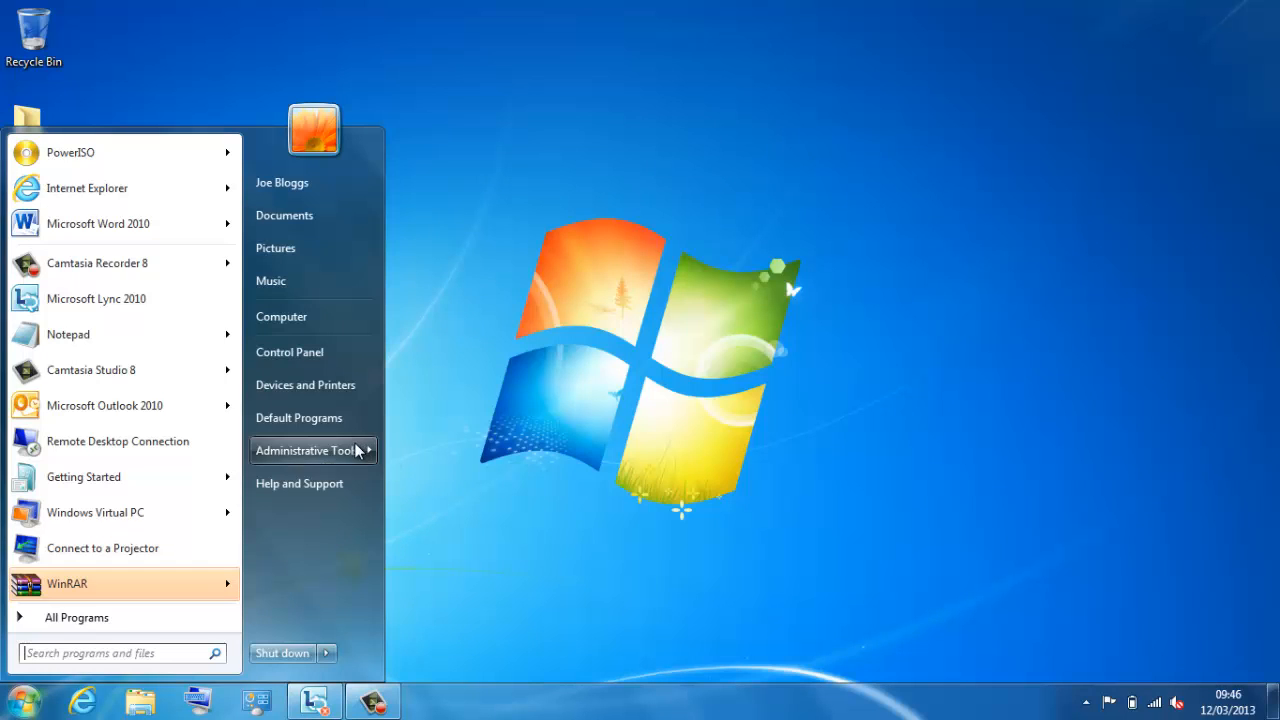
click(307, 450)
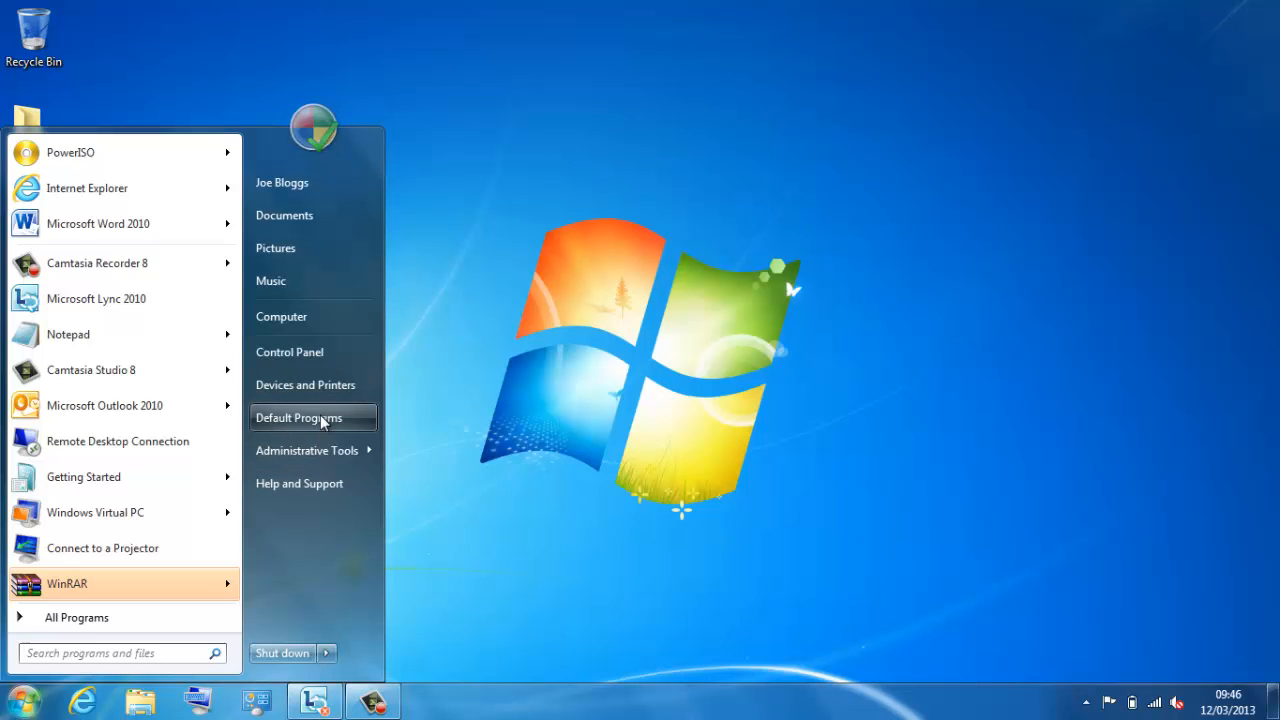
click(298, 417)
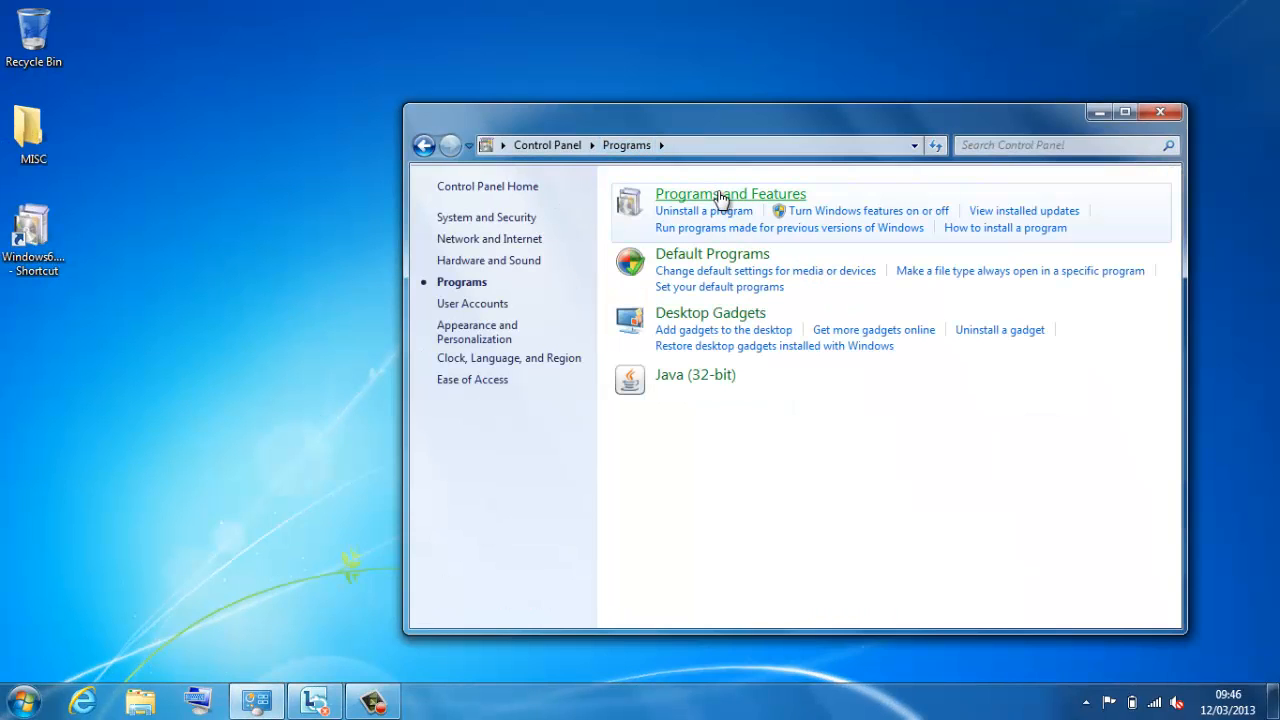
click(730, 193)
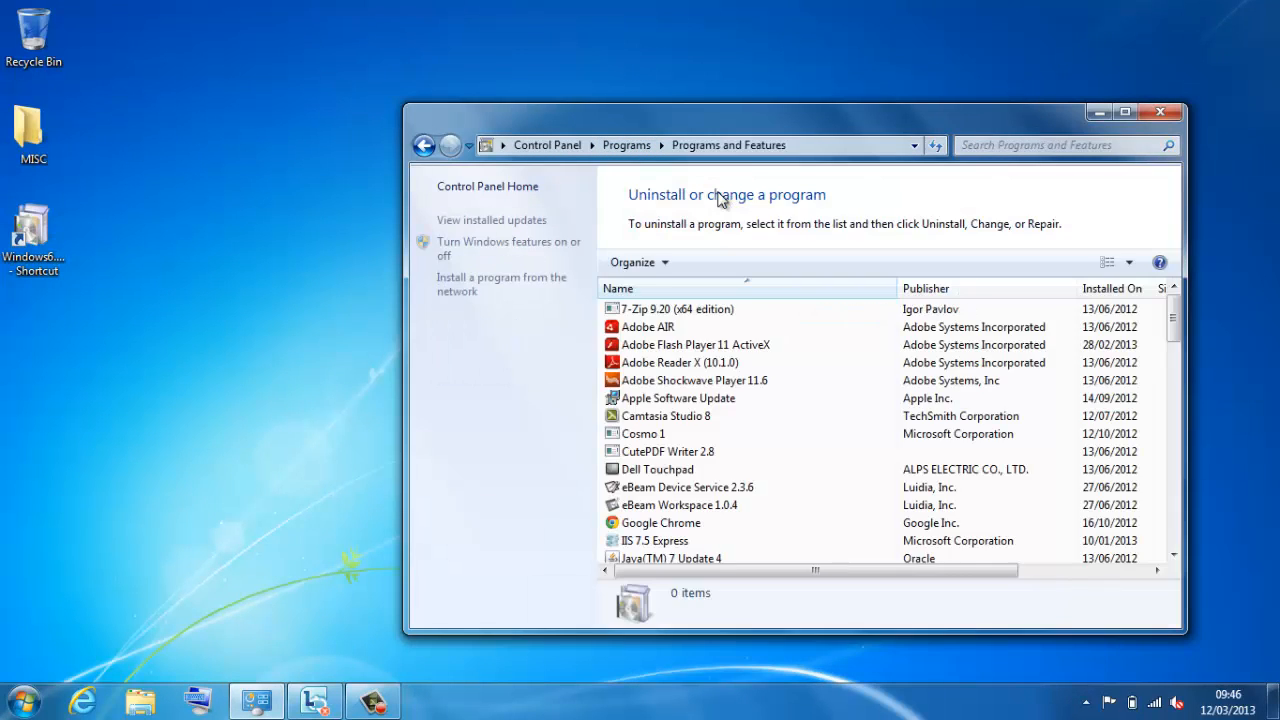
click(509, 248)
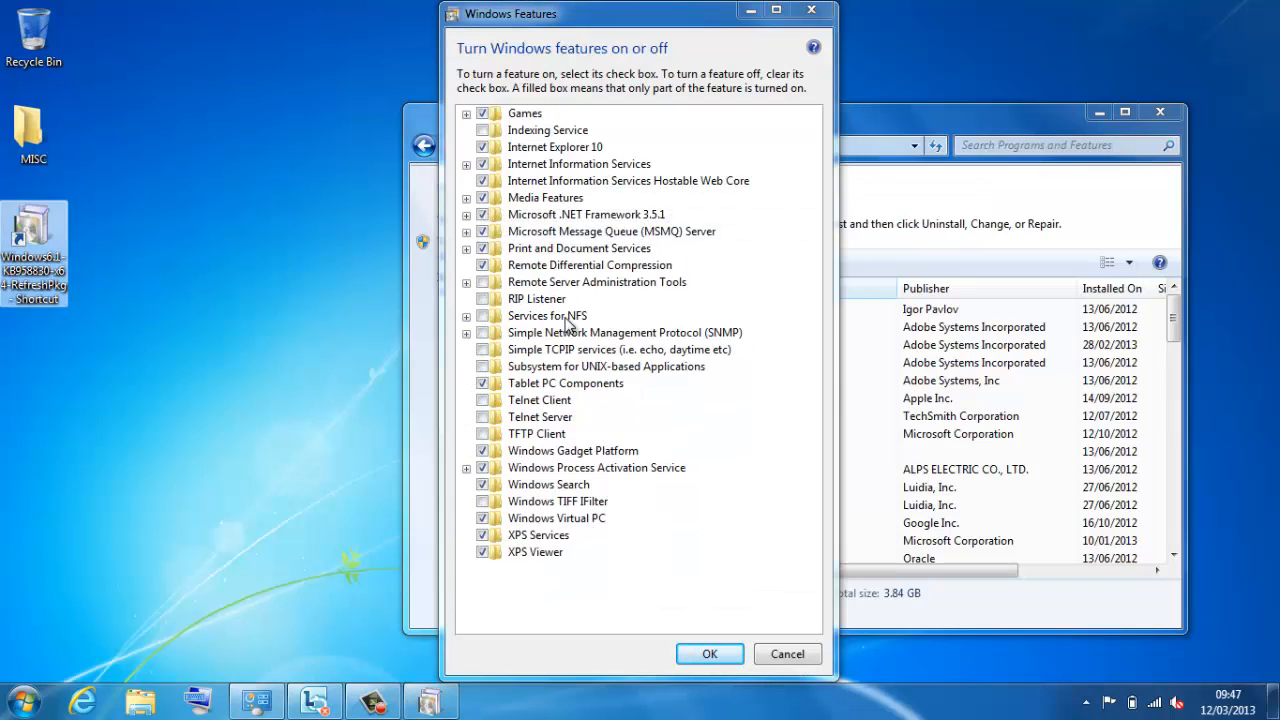
Step: Expand RSAT and tick Feature Administration, Storage Manager for SANs, AD CS and AD DS/LDS tools
click(597, 282)
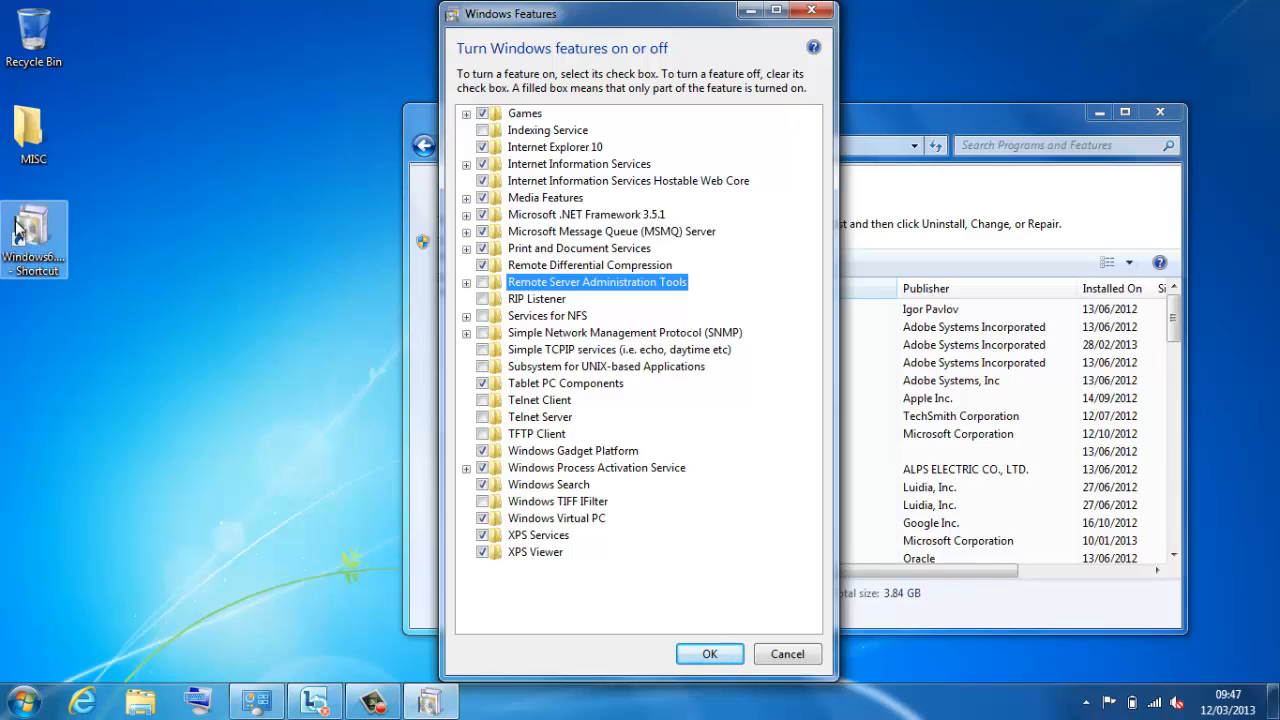
mouse_move(183, 211)
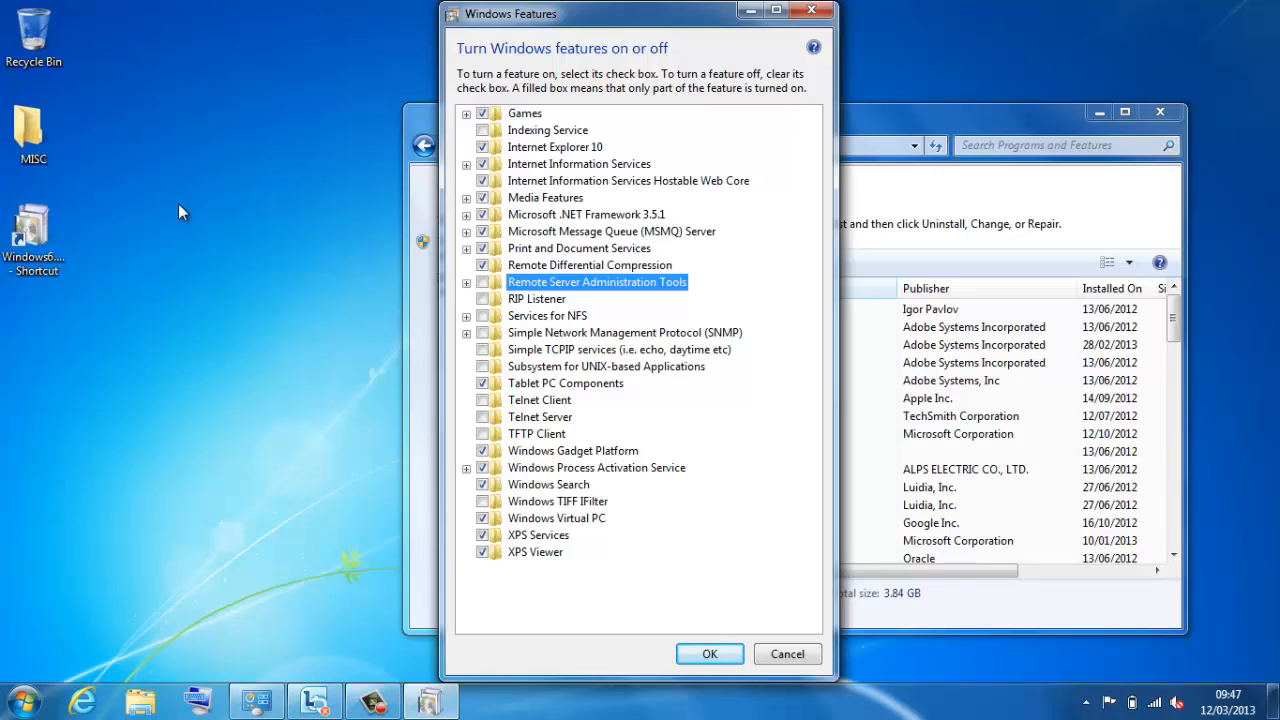
click(466, 282)
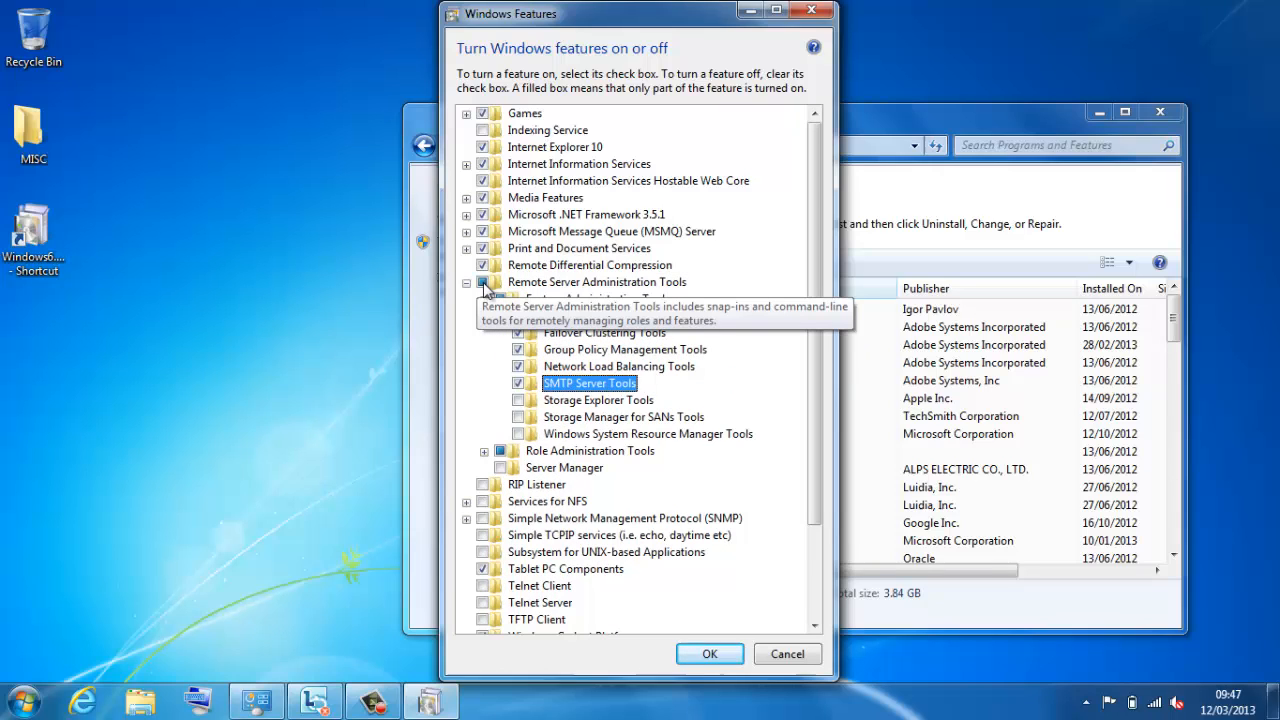
click(502, 450)
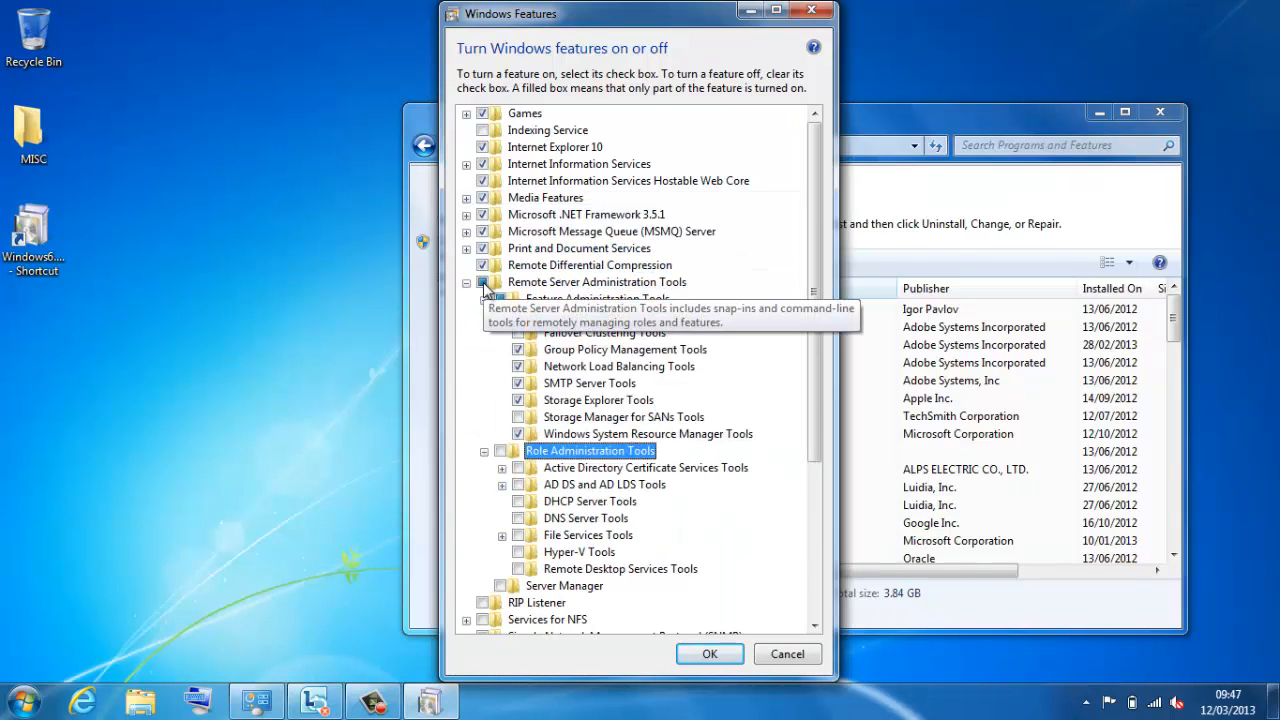
click(502, 467)
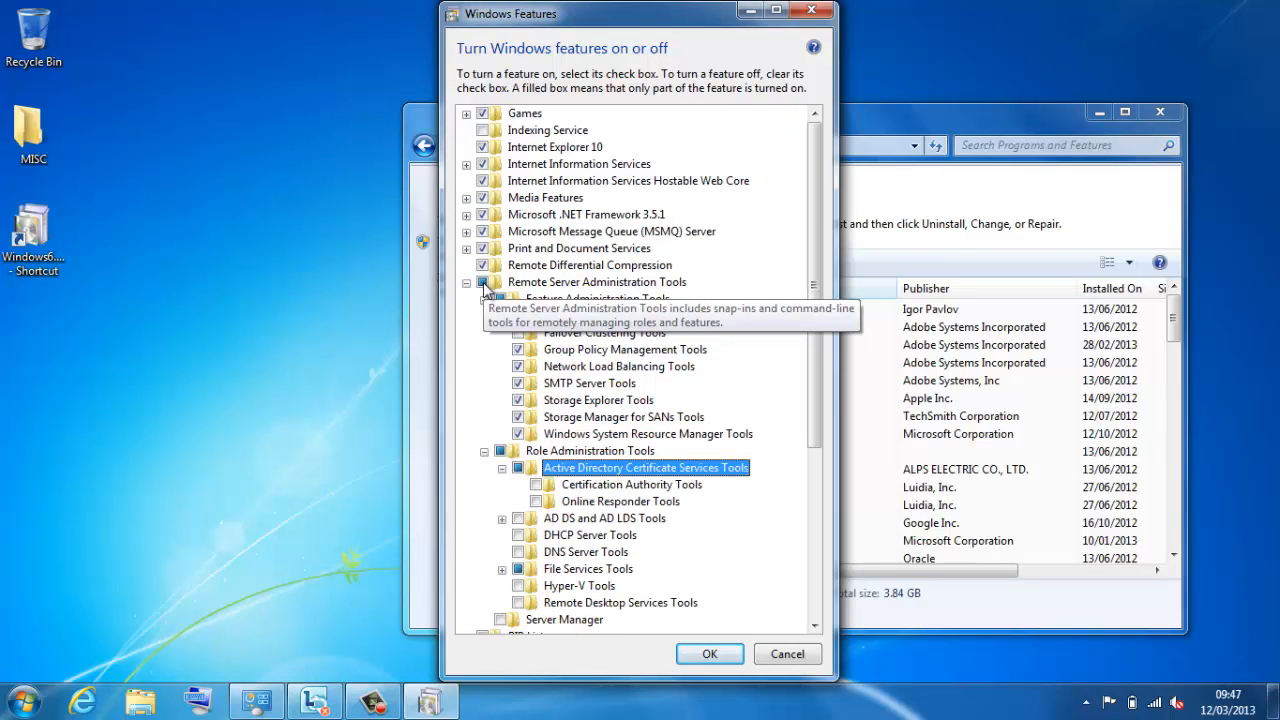
click(502, 518)
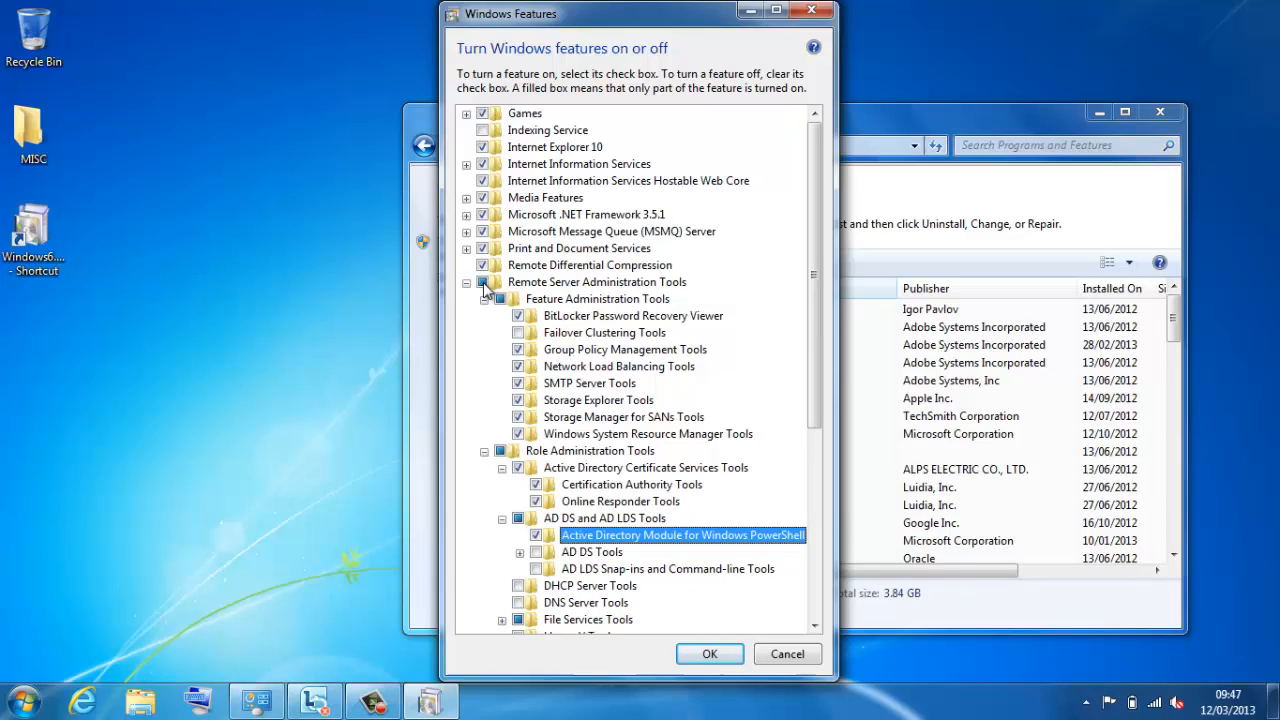
click(519, 552)
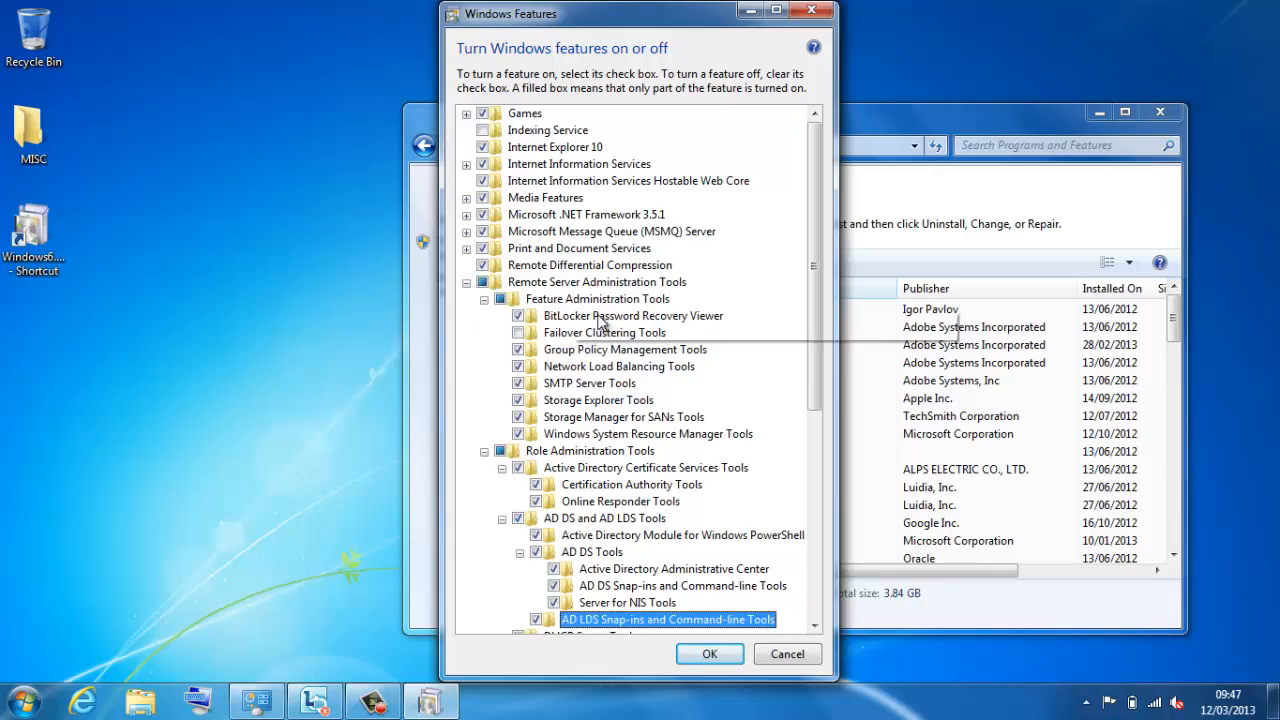
Step: Tick Failover Clustering, DHCP and File Services tools, then confirm the feature changes with OK
click(604, 332)
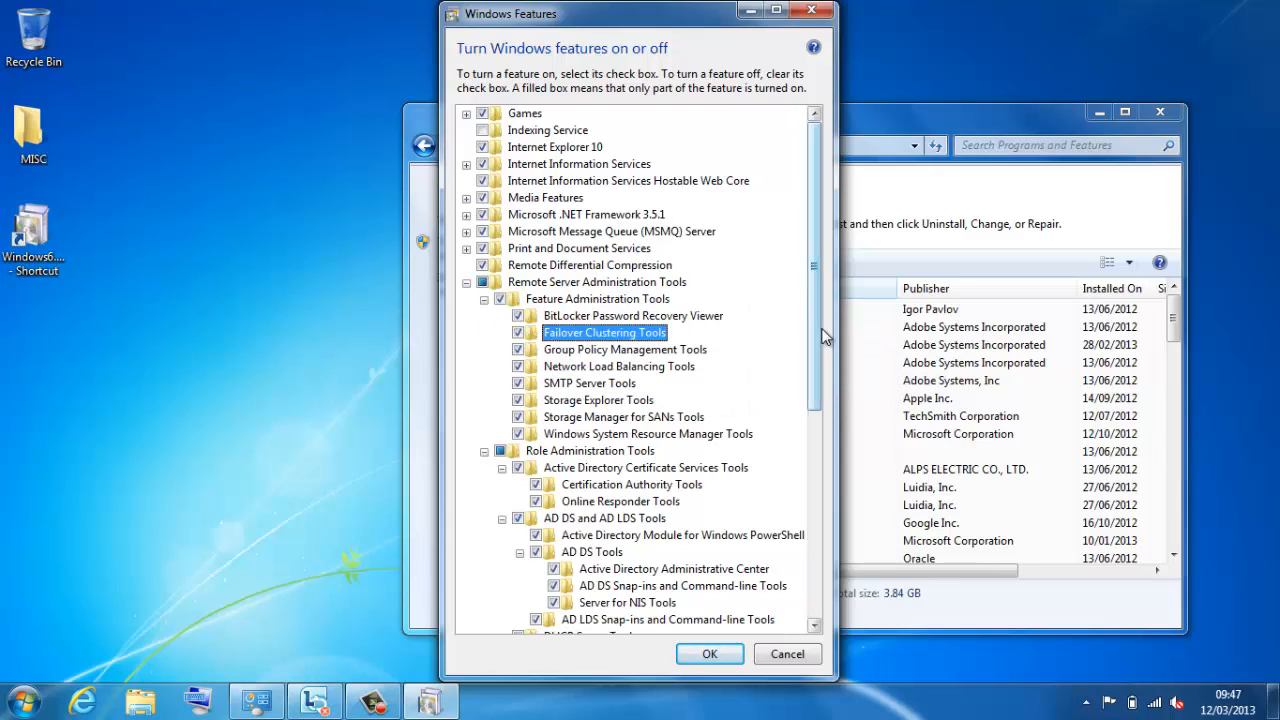
scroll(down, 3)
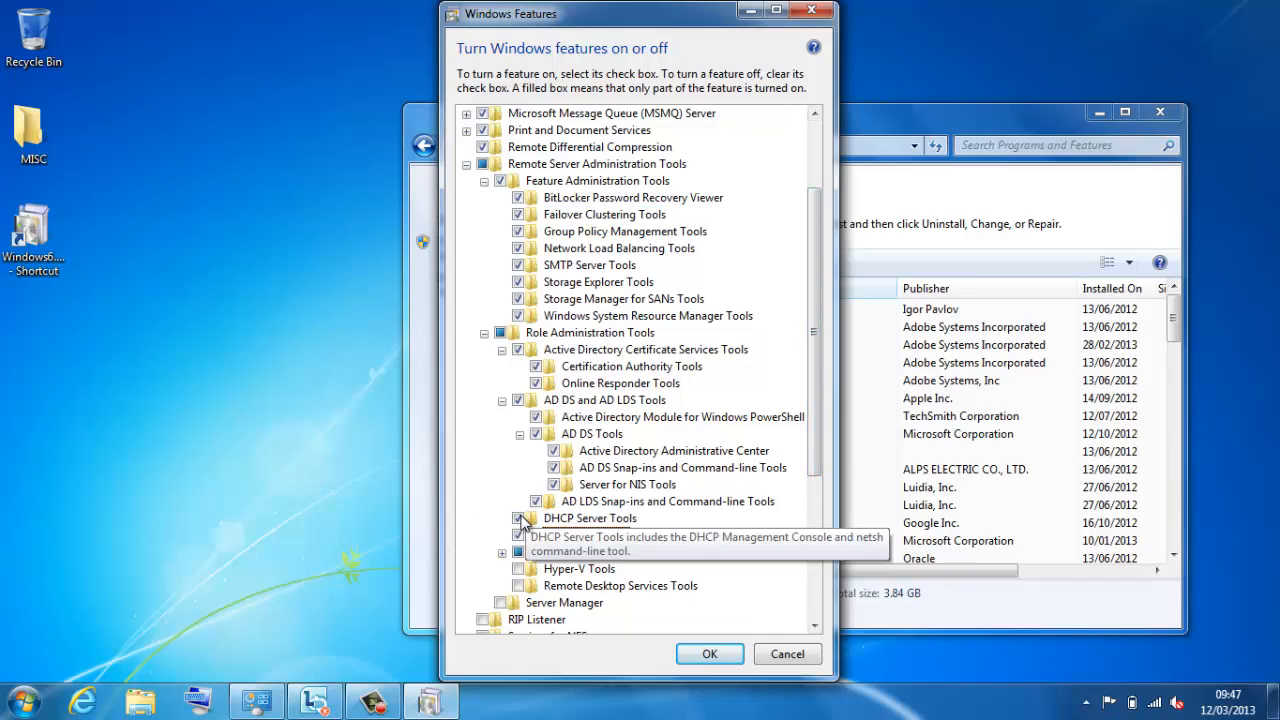
click(503, 552)
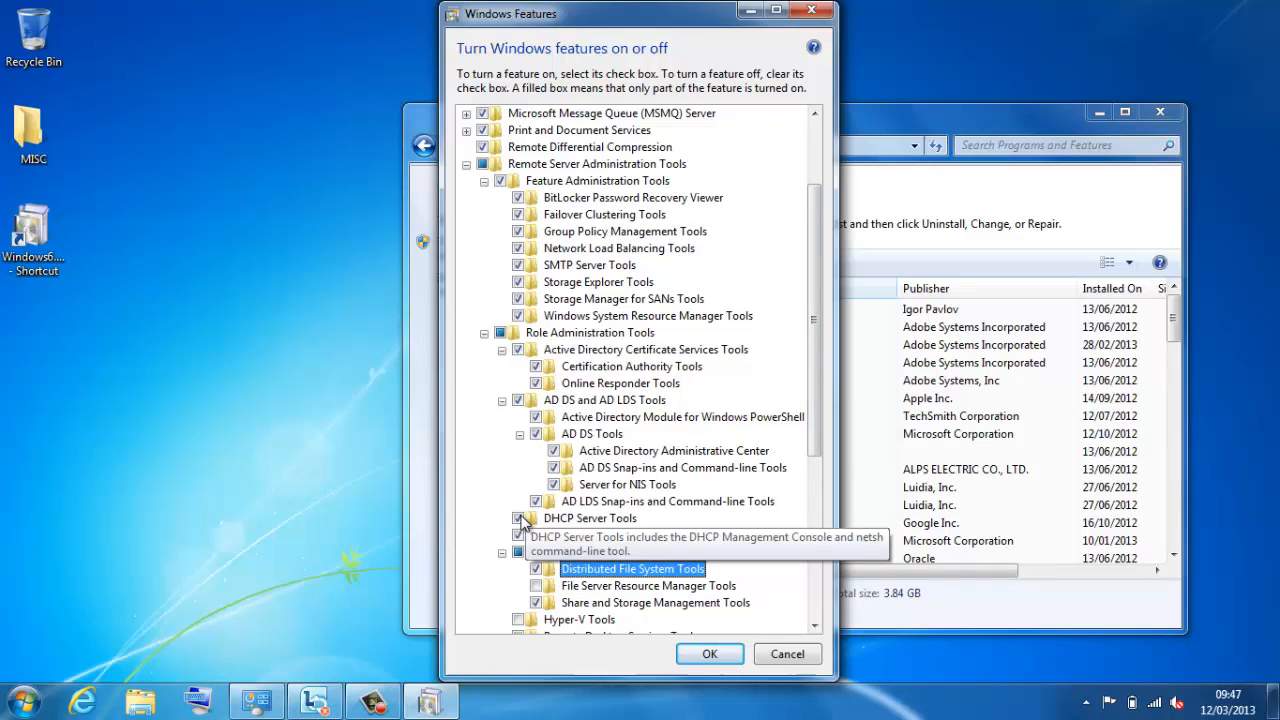
scroll(down, 3)
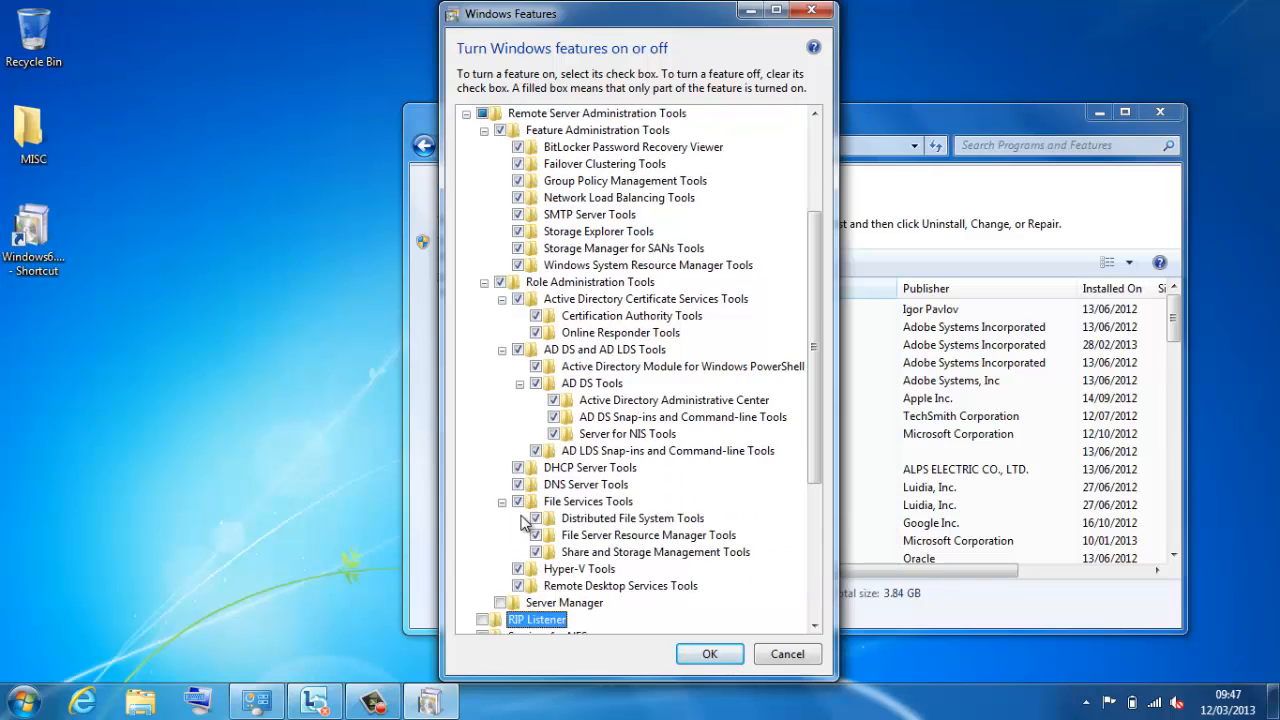
scroll(down, 3)
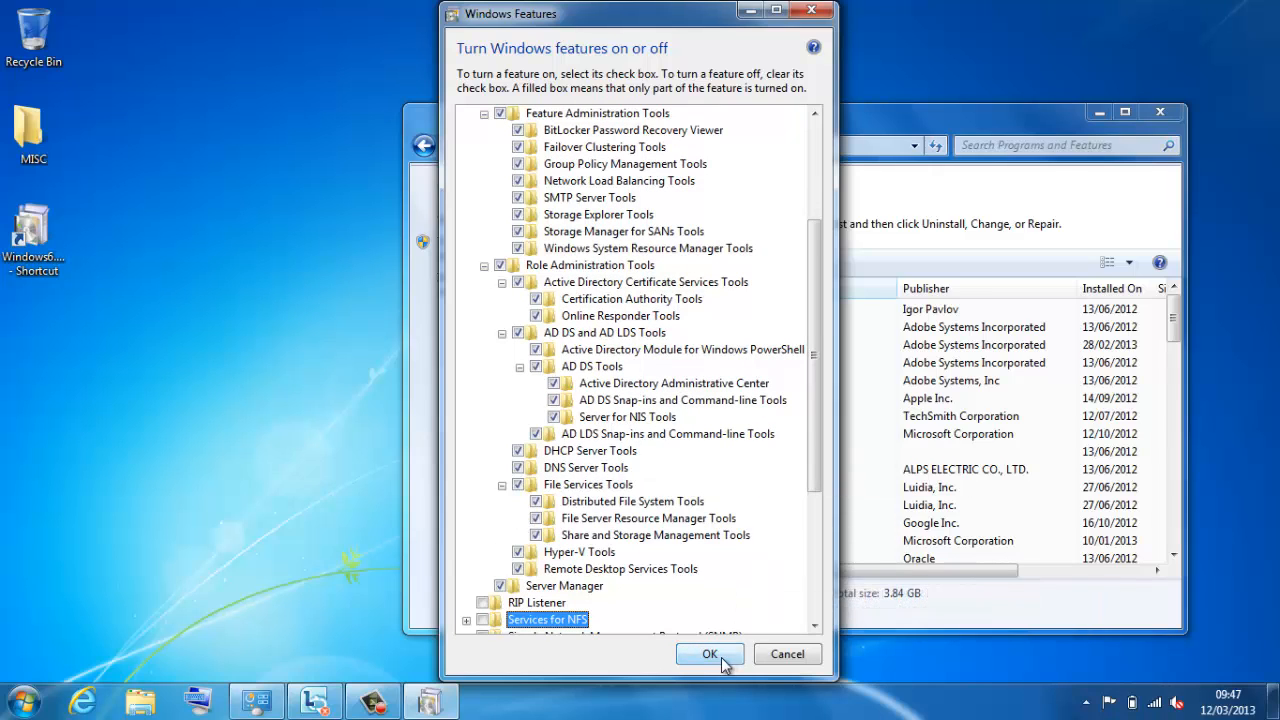
click(710, 653)
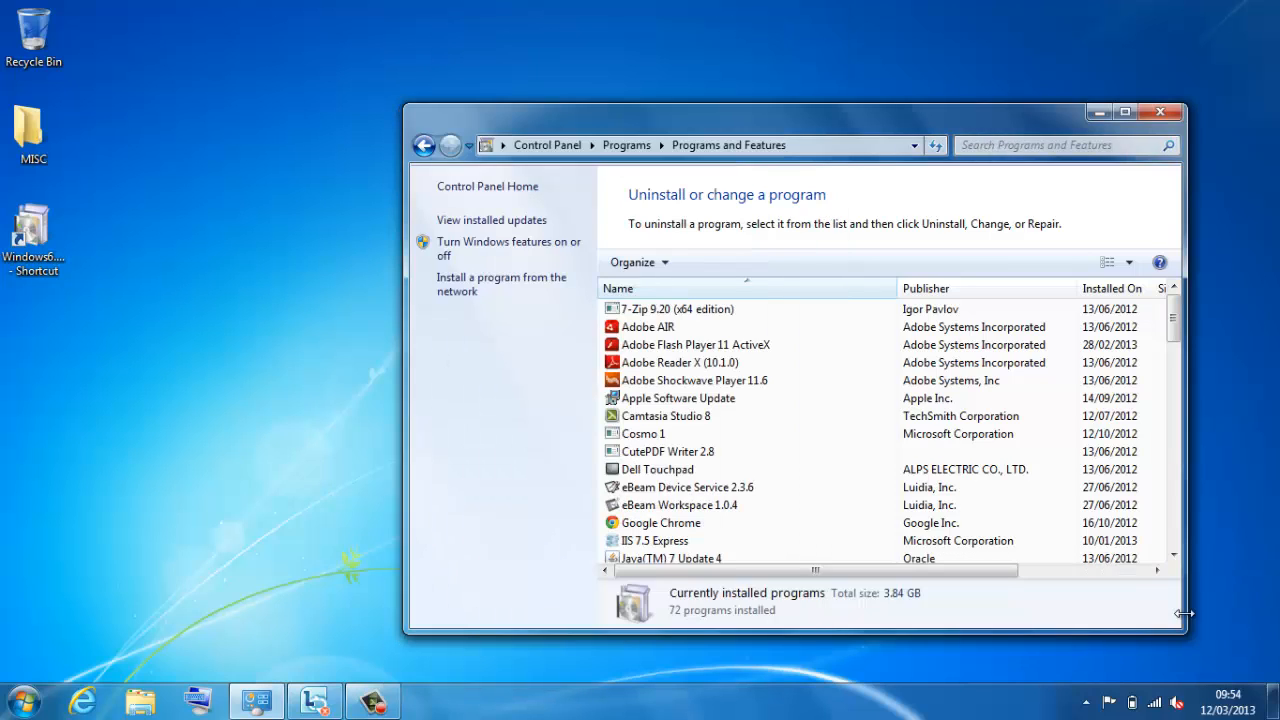
mouse_move(125, 655)
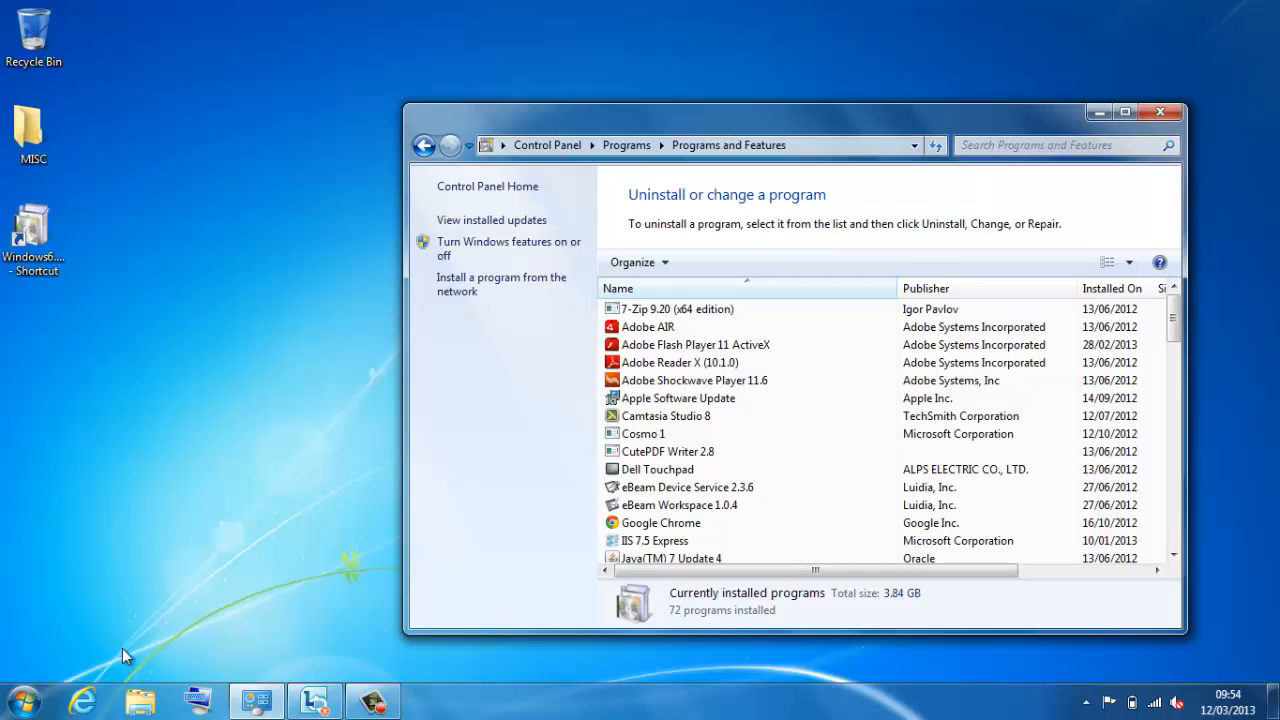
click(18, 699)
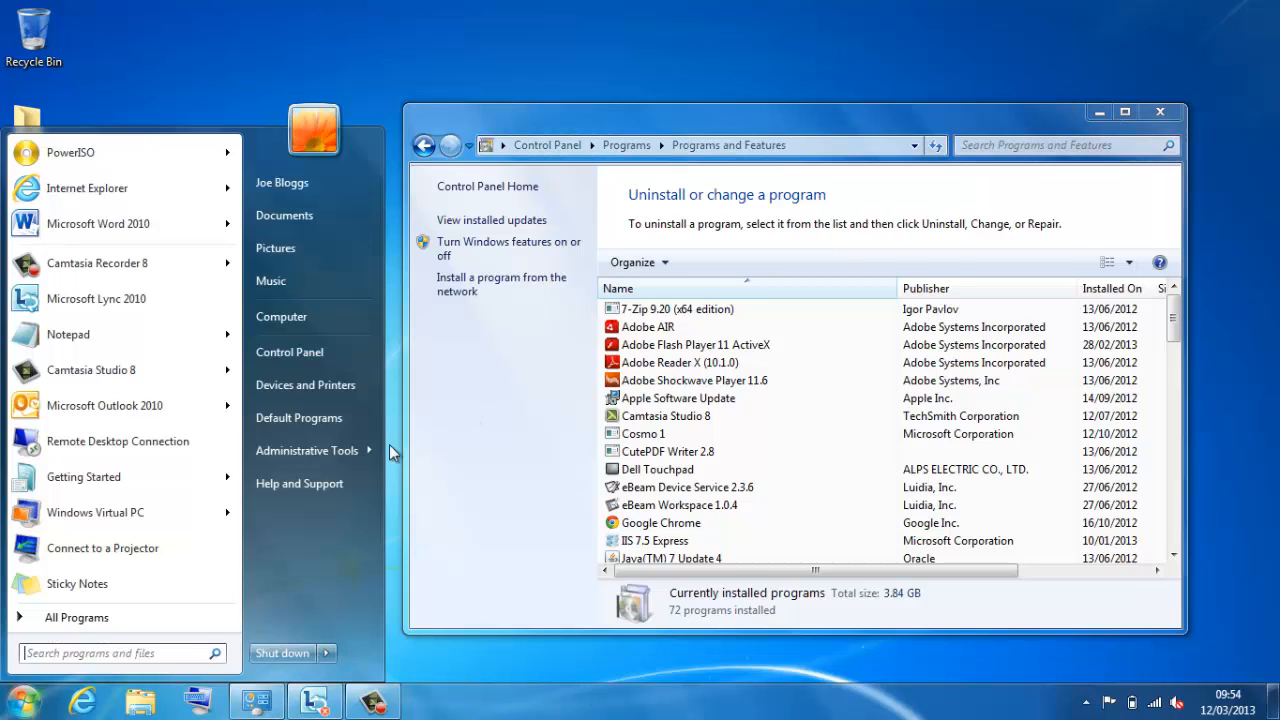
click(307, 450)
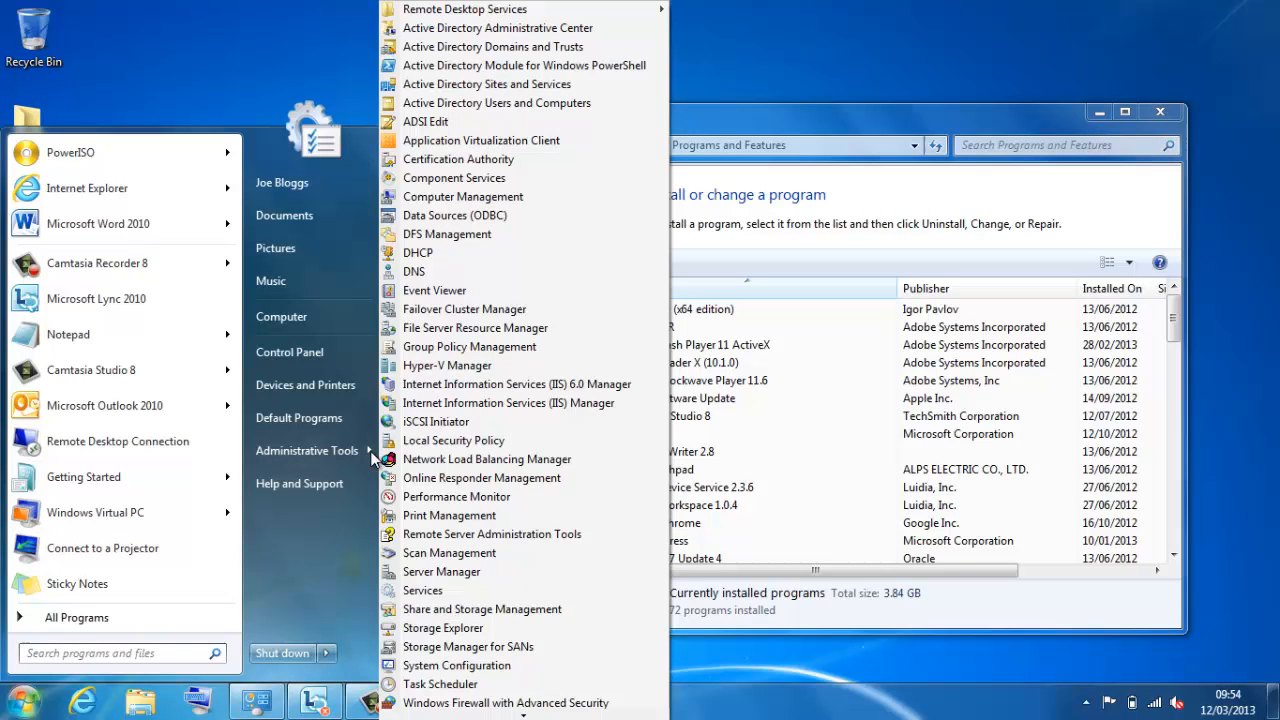
scroll(down, 3)
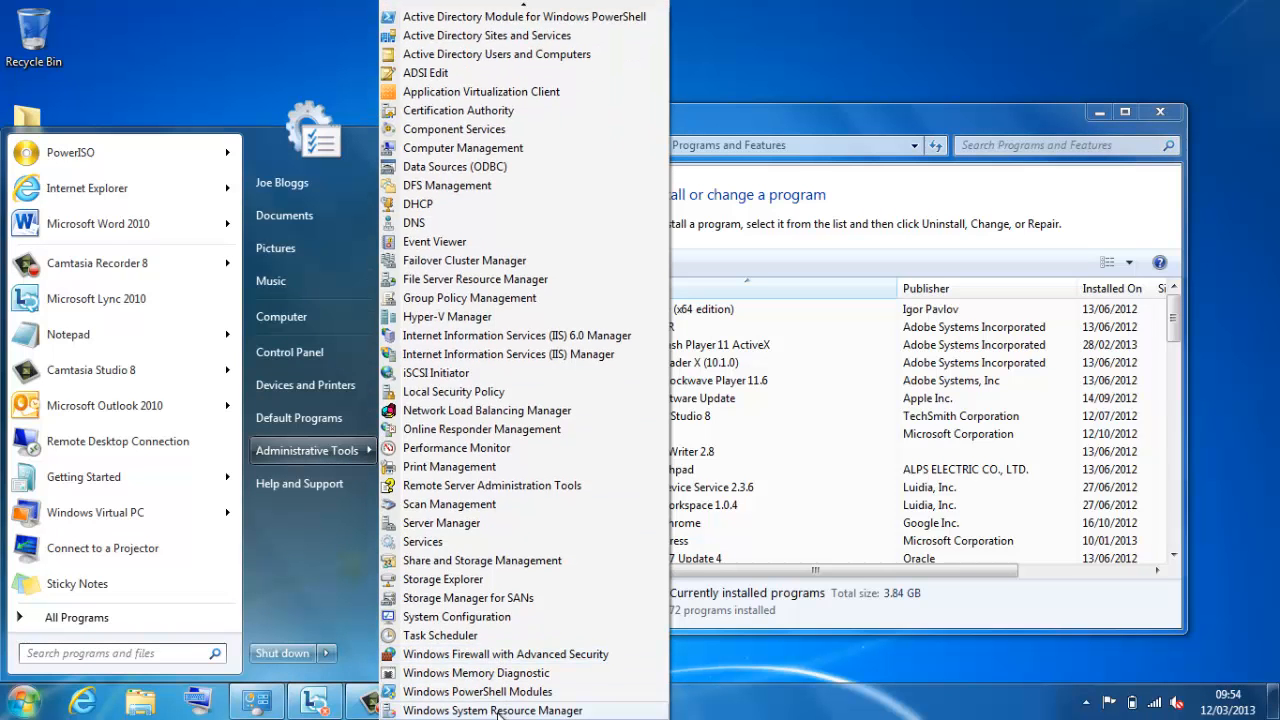
mouse_move(800, 128)
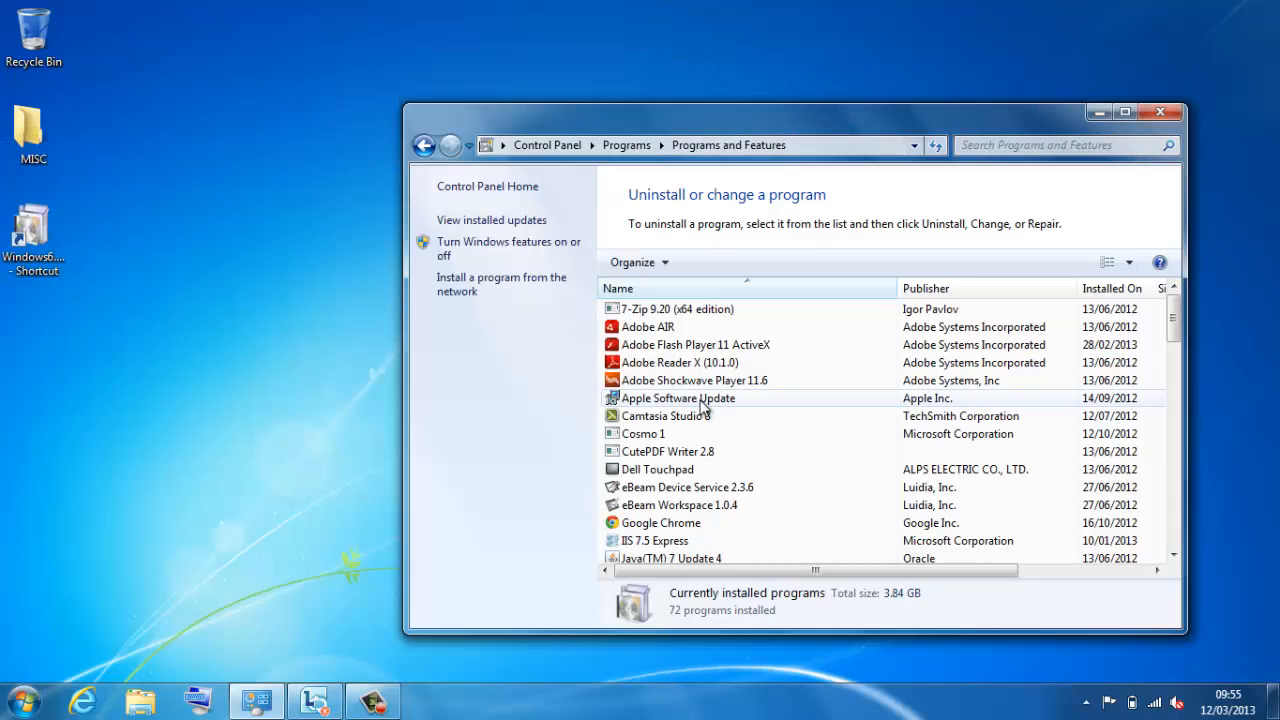
mouse_move(1161, 112)
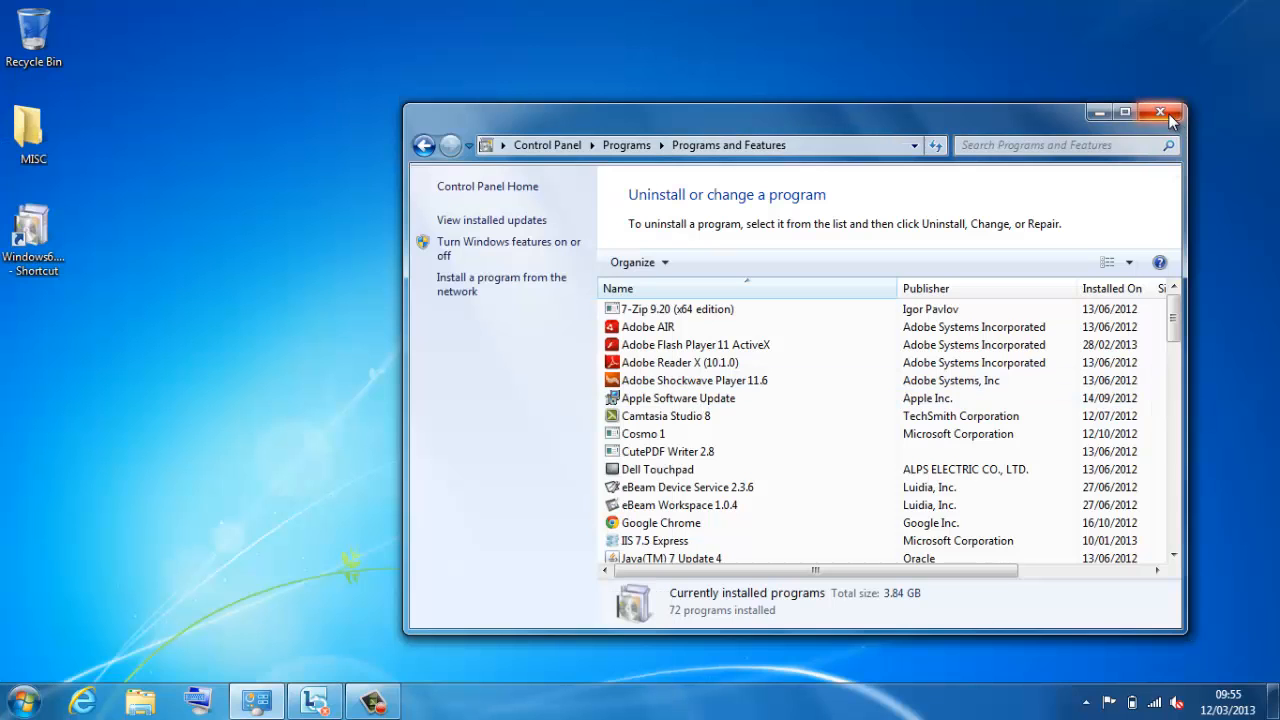
Step: Close the Programs and Features window to return to the desktop
click(1160, 112)
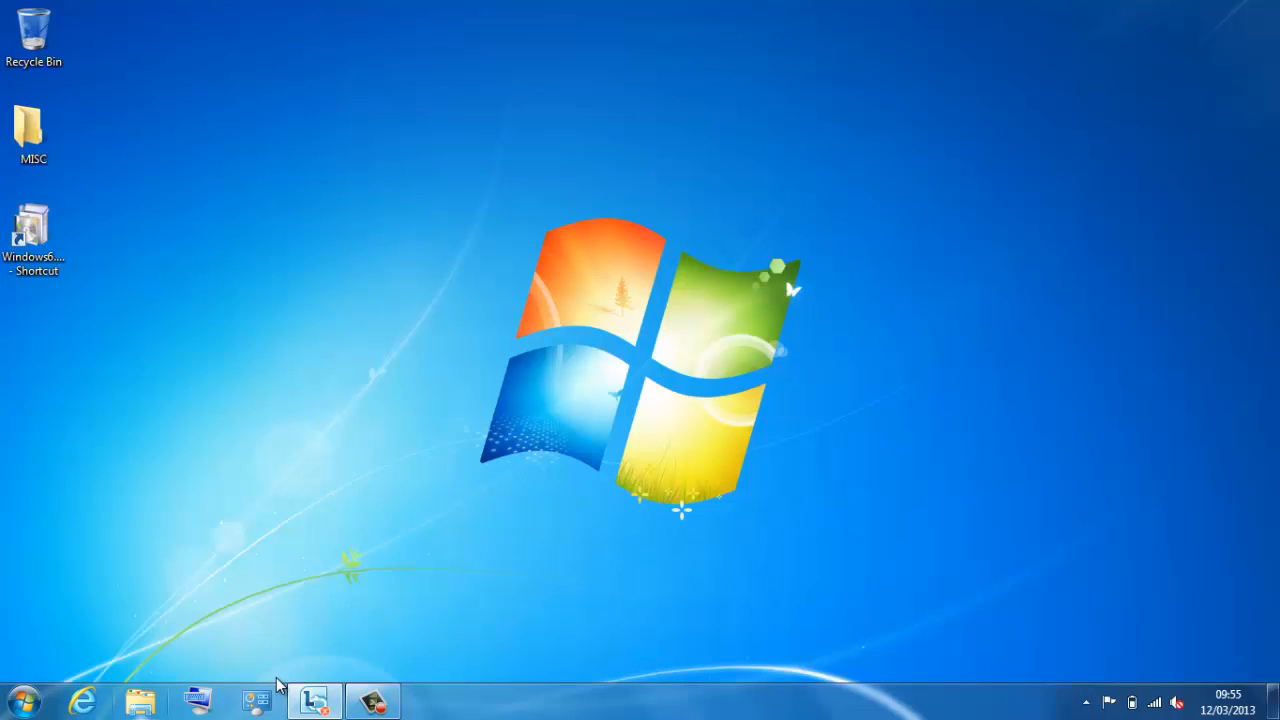
click(372, 700)
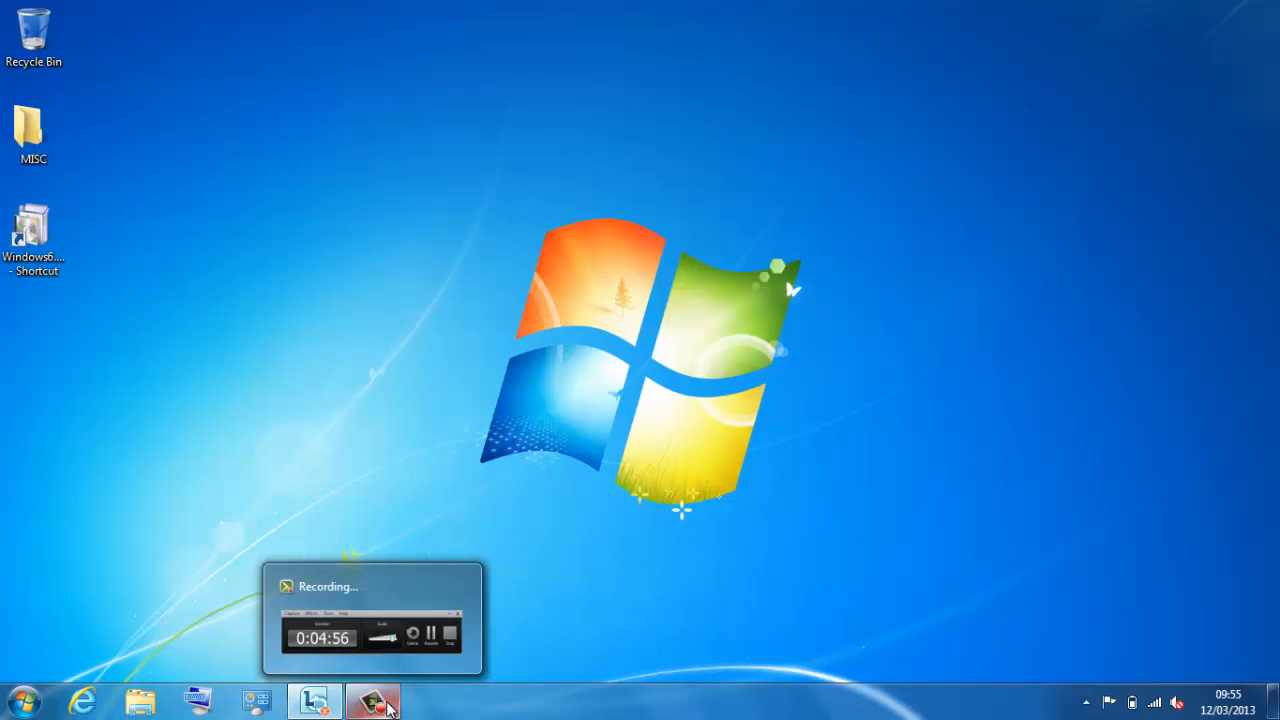